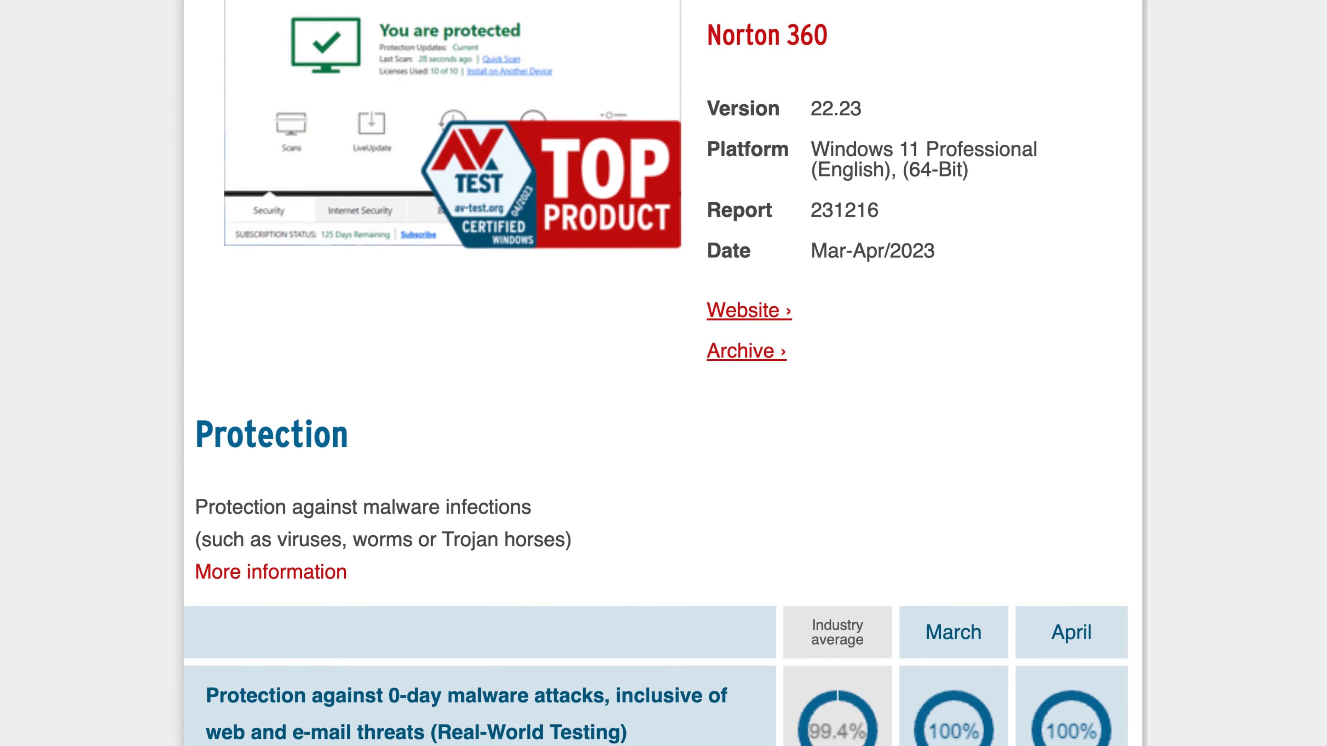
# Scroll the AV-TEST report down to Norton 360's Protection results and 6.0/6.0 score
pyautogui.scroll(-3)
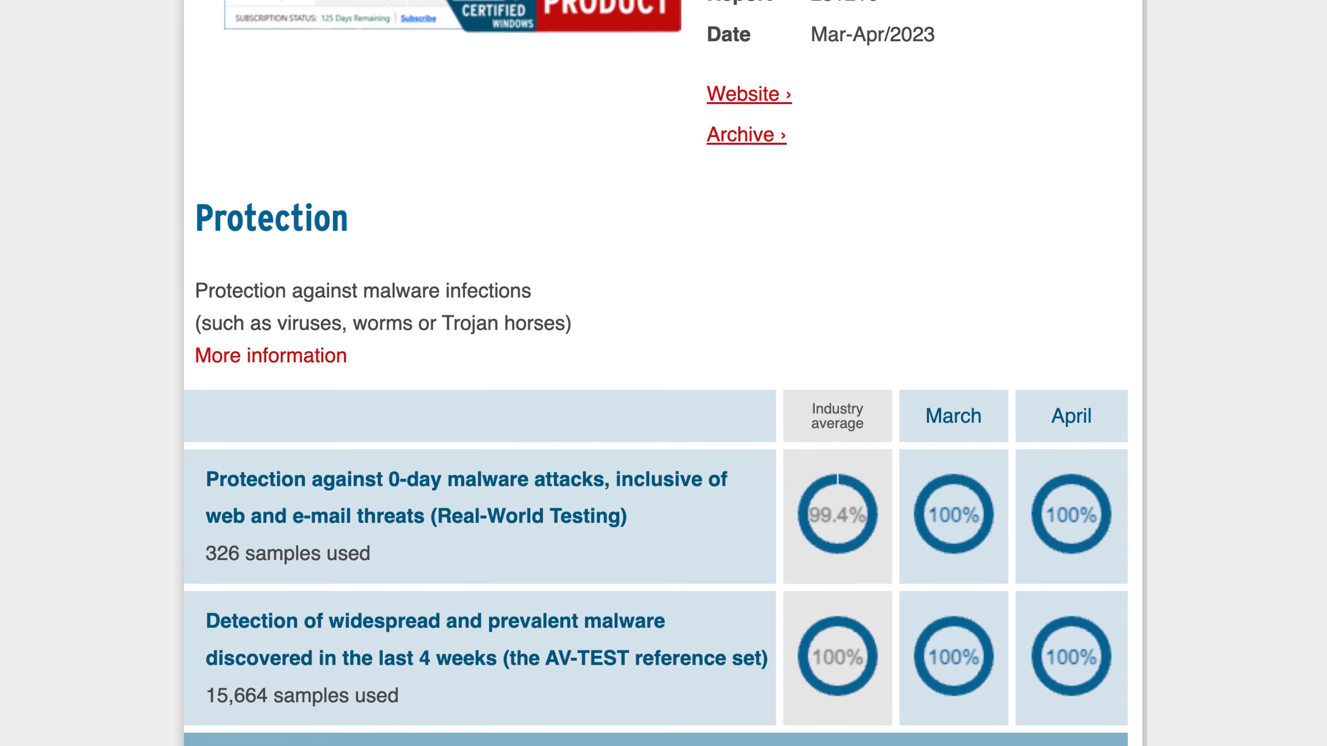
pyautogui.scroll(-3)
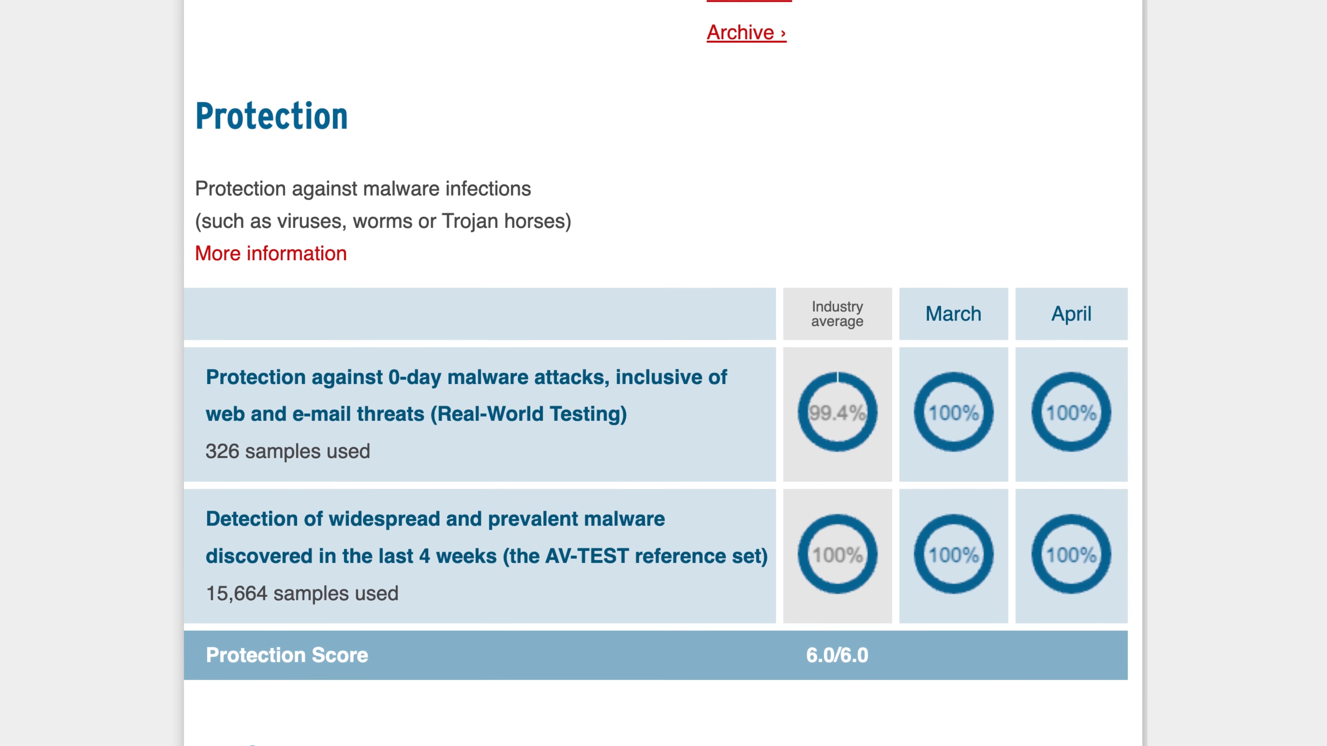
pyautogui.scroll(-3)
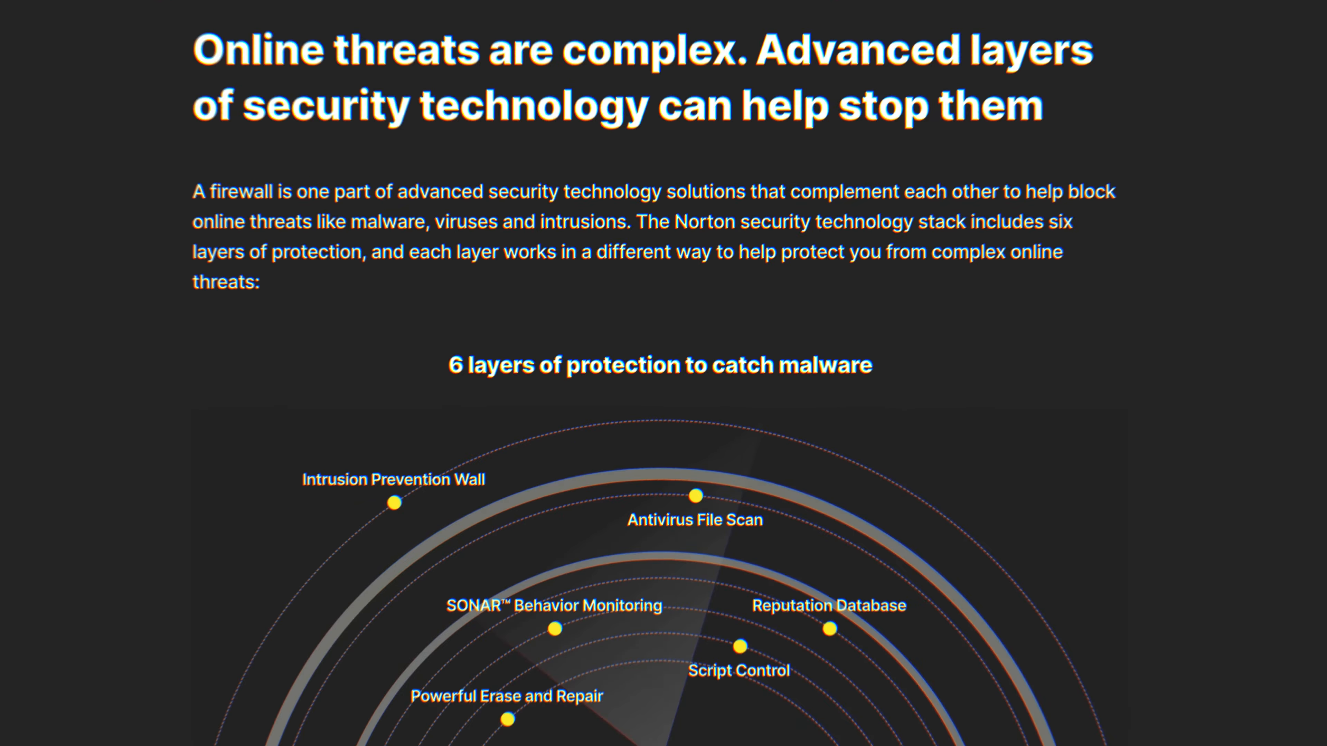
# Scroll the Norton page to the '6 layers of protection' diagram
pyautogui.scroll(-3)
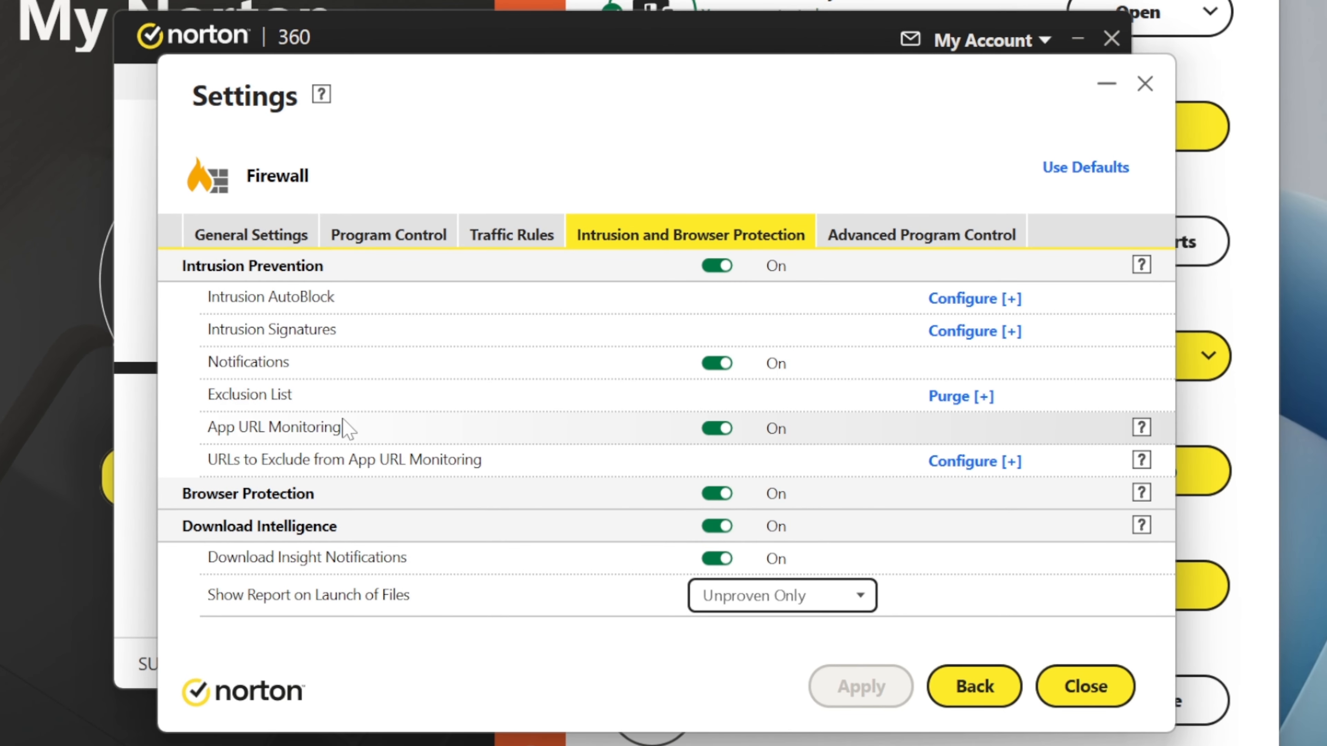
pyautogui.moveTo(670, 492)
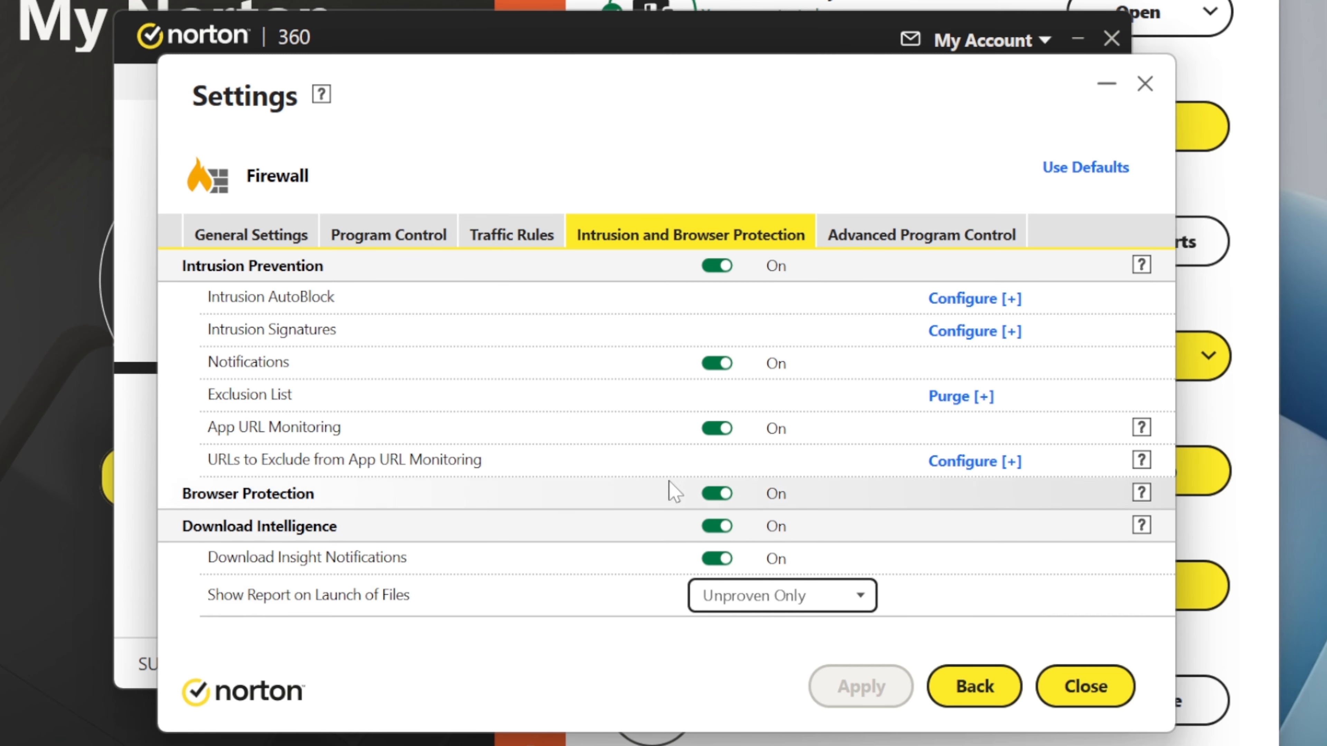
# Return to the settings overview and show the Firewall general settings with Smart Firewall and Wi-Fi Security on
pyautogui.click(973, 686)
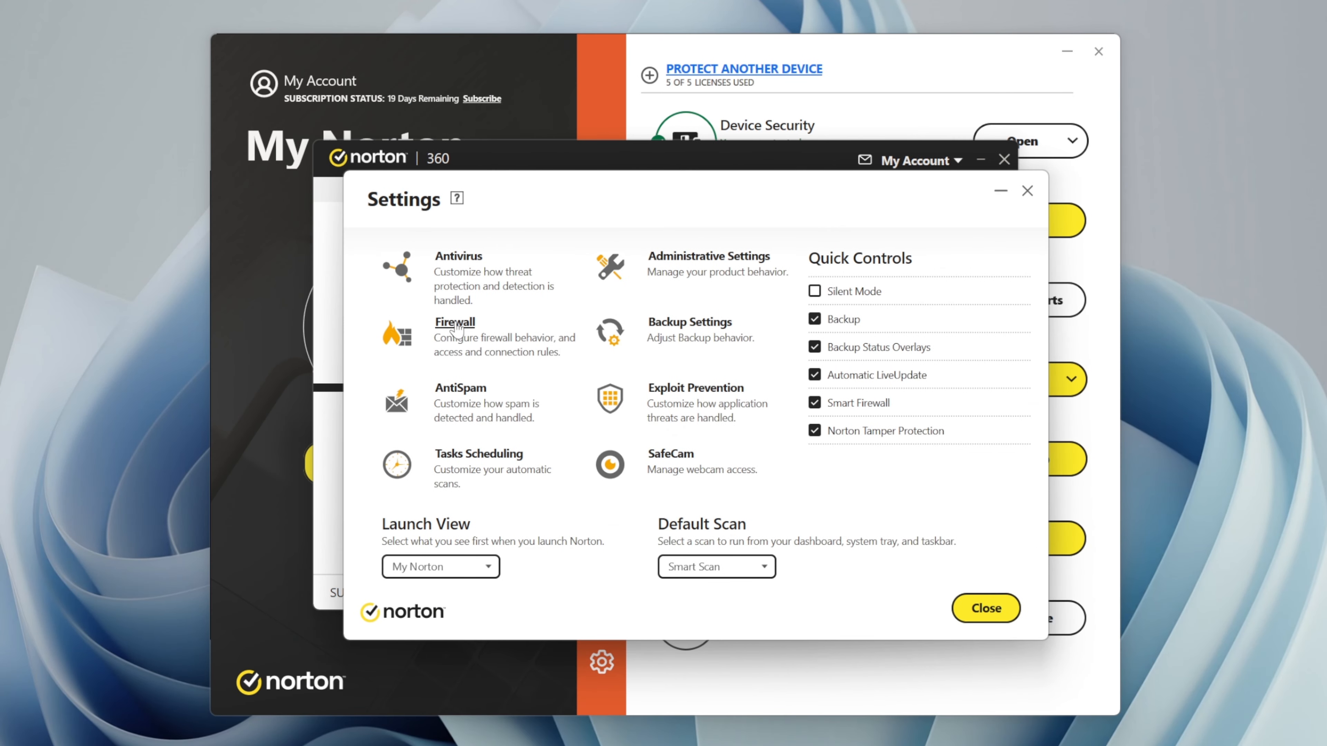
pyautogui.click(454, 321)
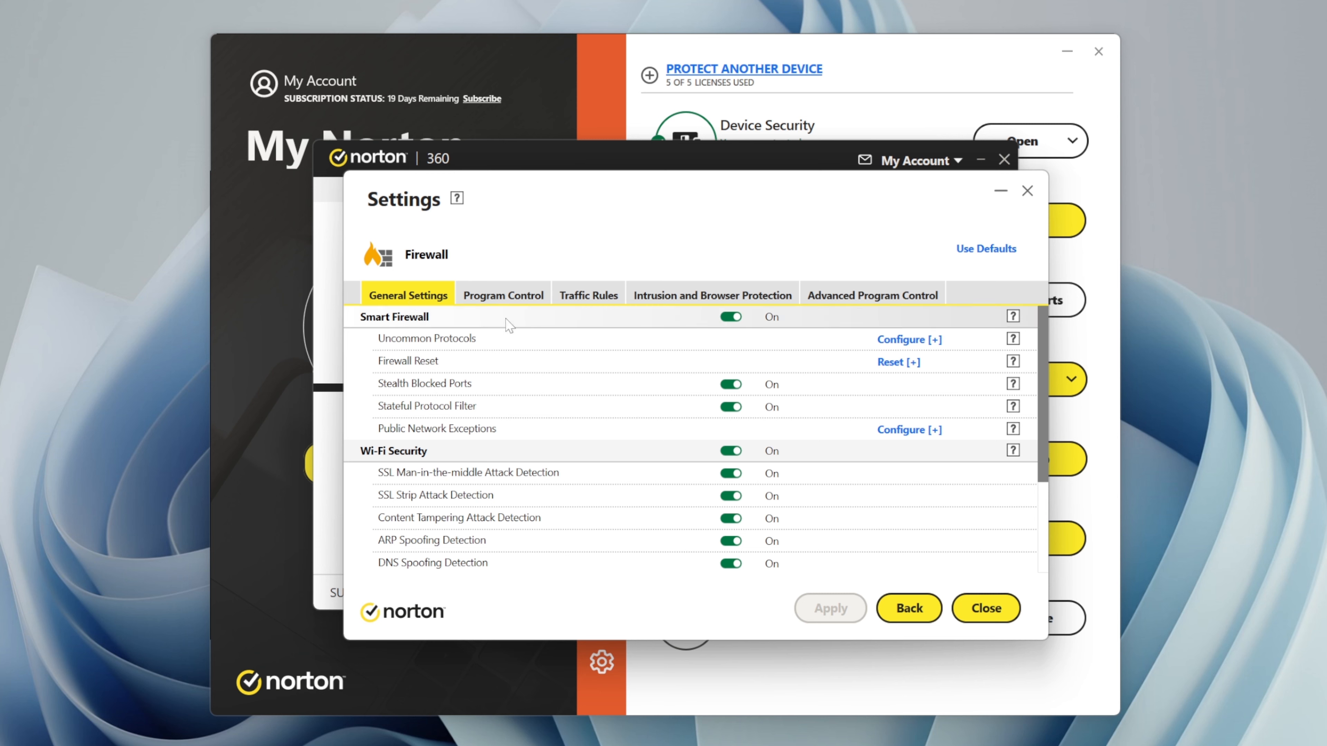
pyautogui.moveTo(927, 351)
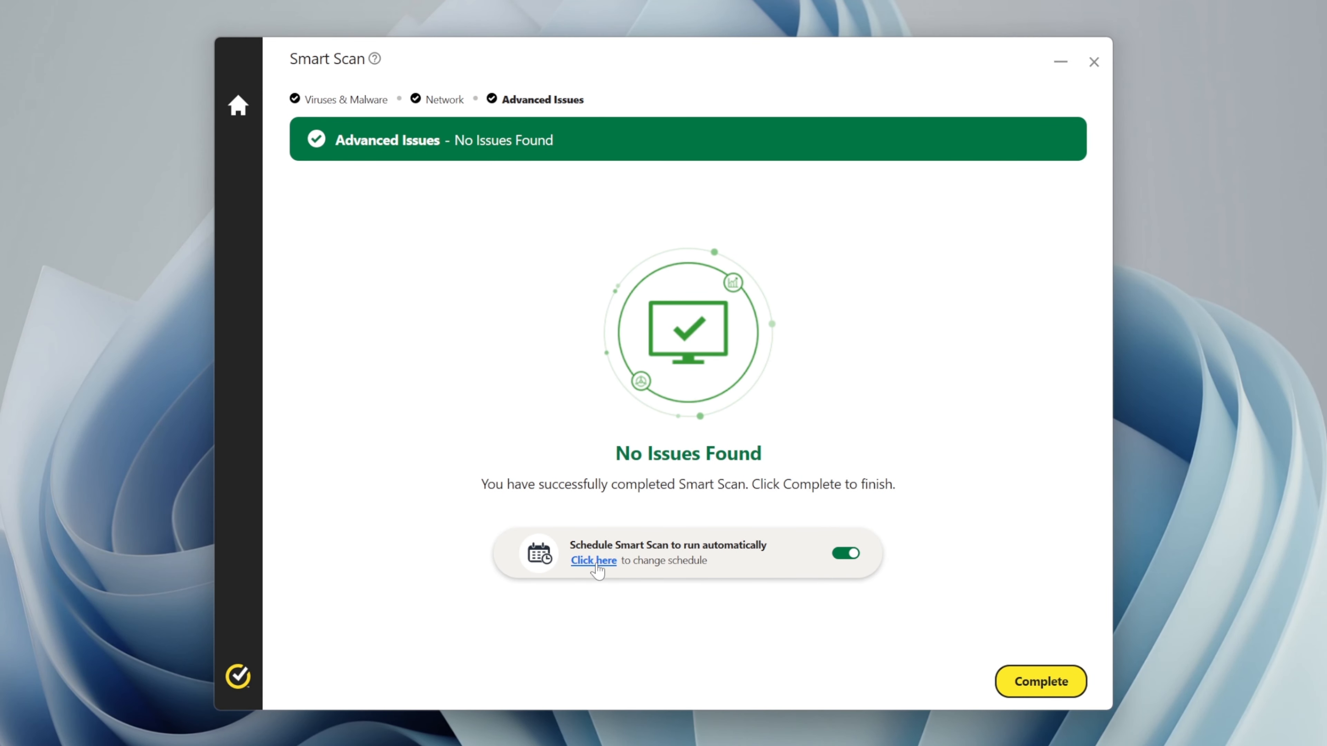
# Edit the Smart Scan schedule from the results page and set it to Daily
pyautogui.click(593, 561)
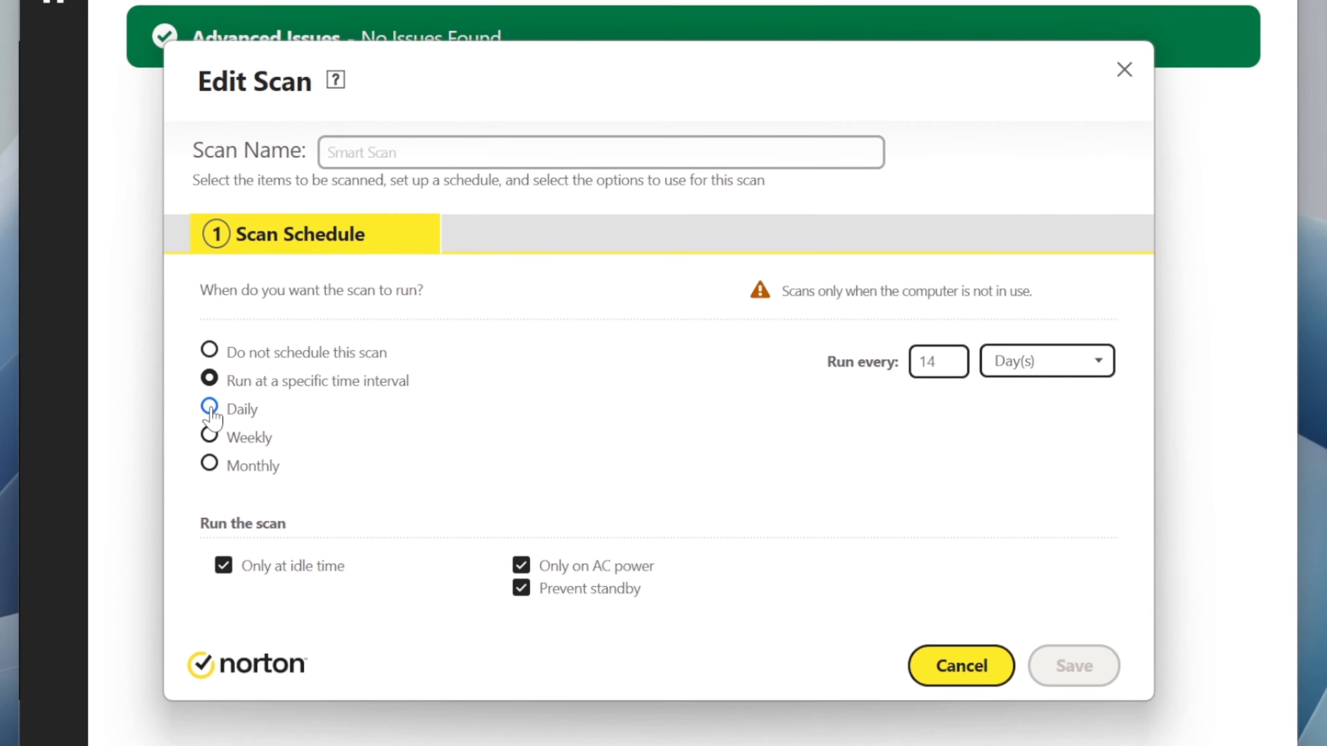
pyautogui.click(209, 408)
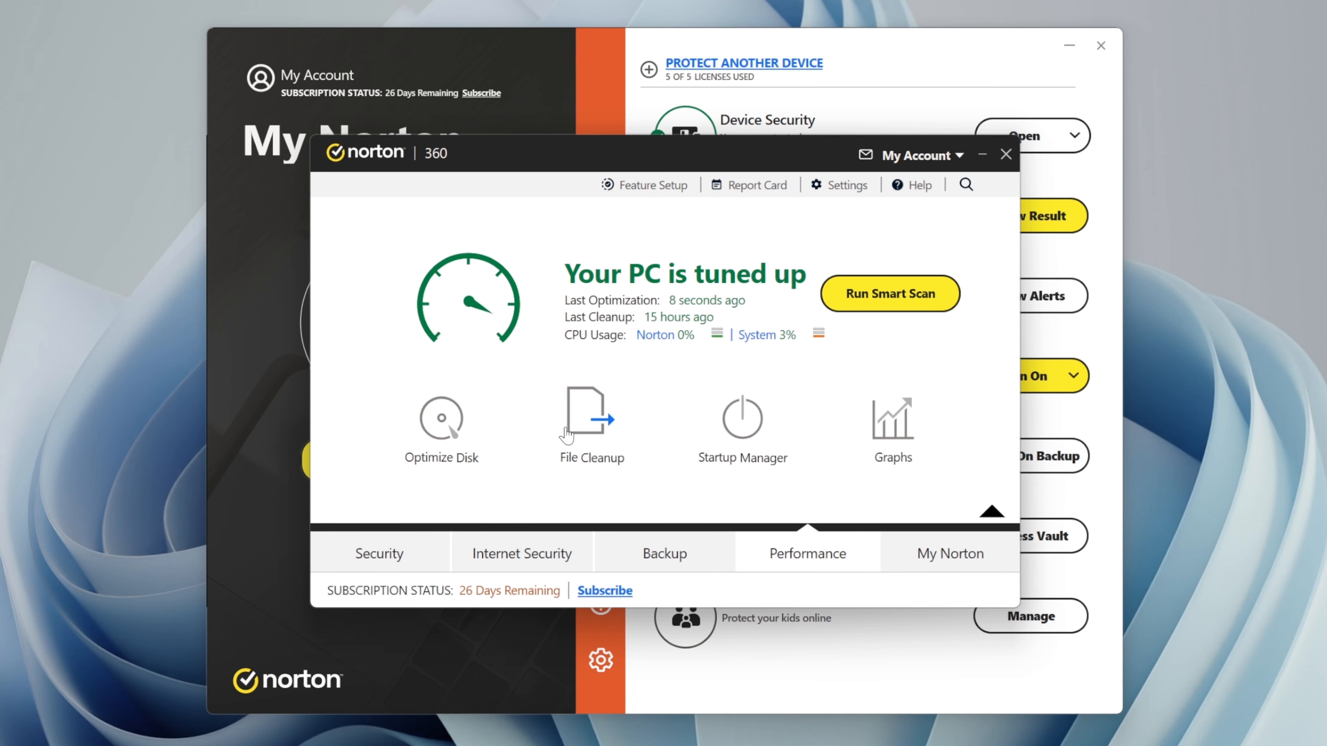
# Start File Cleanup from the Performance tools
pyautogui.click(591, 416)
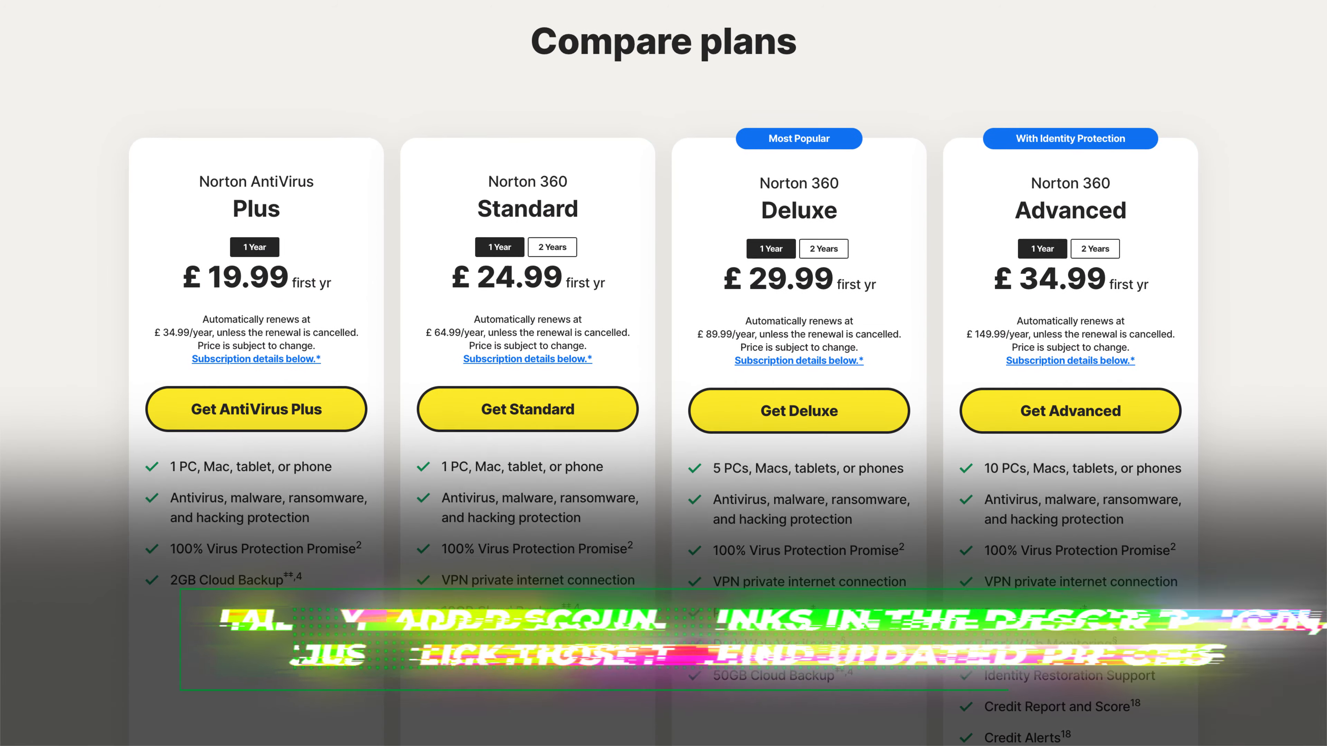
# Scroll the Norton site to the Compare plans section with the four first-year prices
pyautogui.scroll(-3)
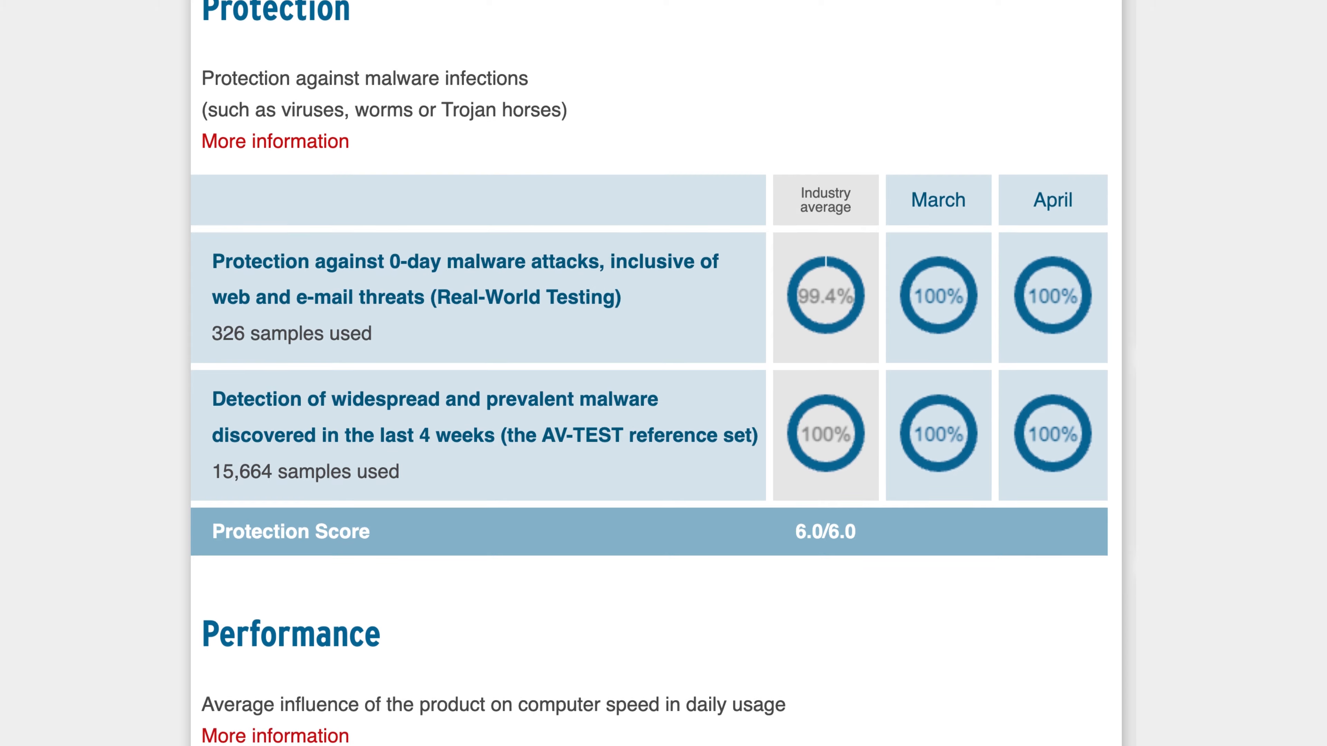
# Scroll the AV-TEST report past the Protection Score to the Performance section
pyautogui.scroll(-3)
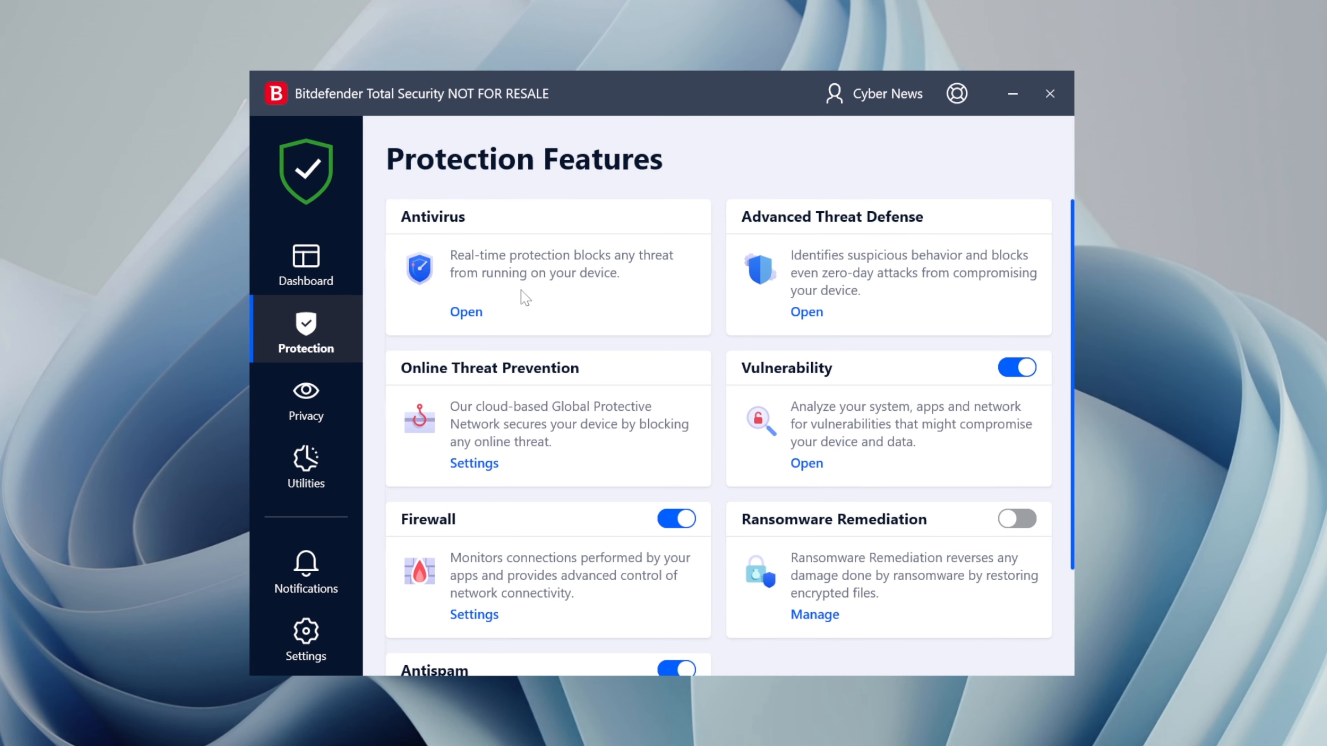
pyautogui.scroll(-3)
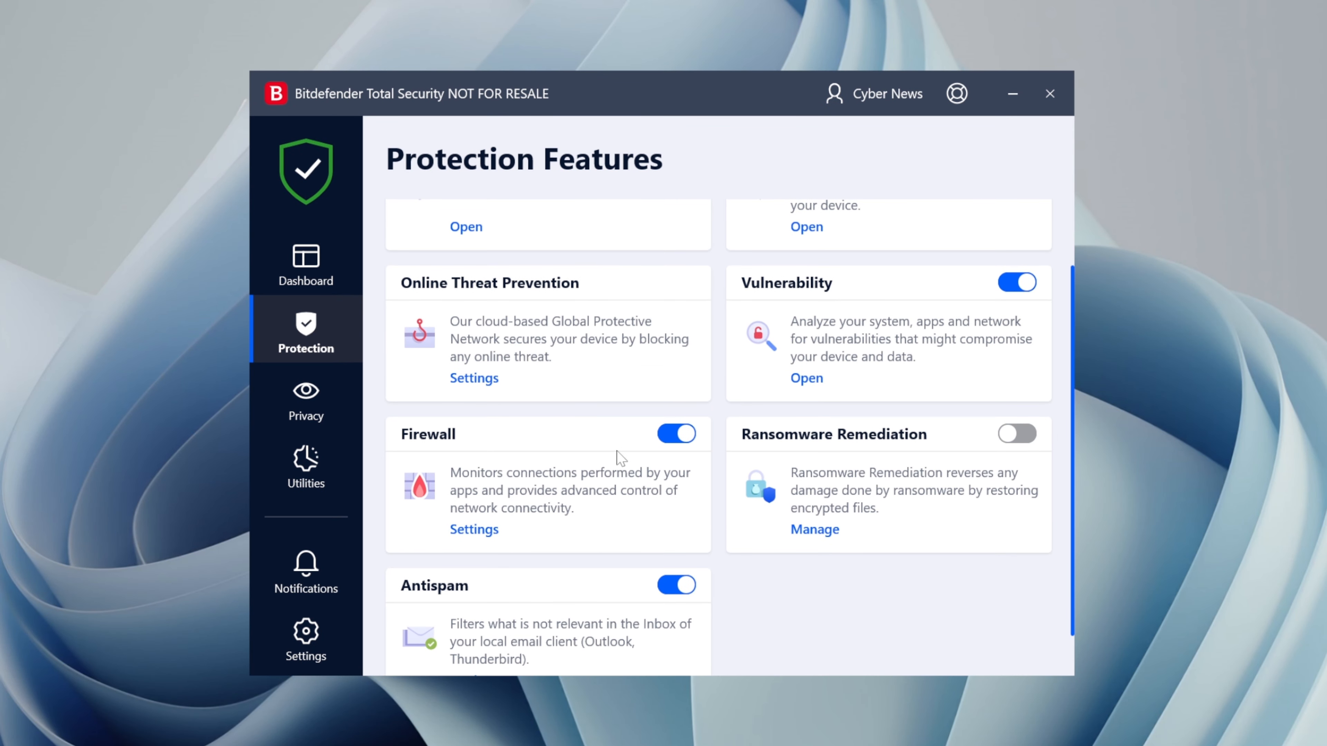
pyautogui.moveTo(622, 457)
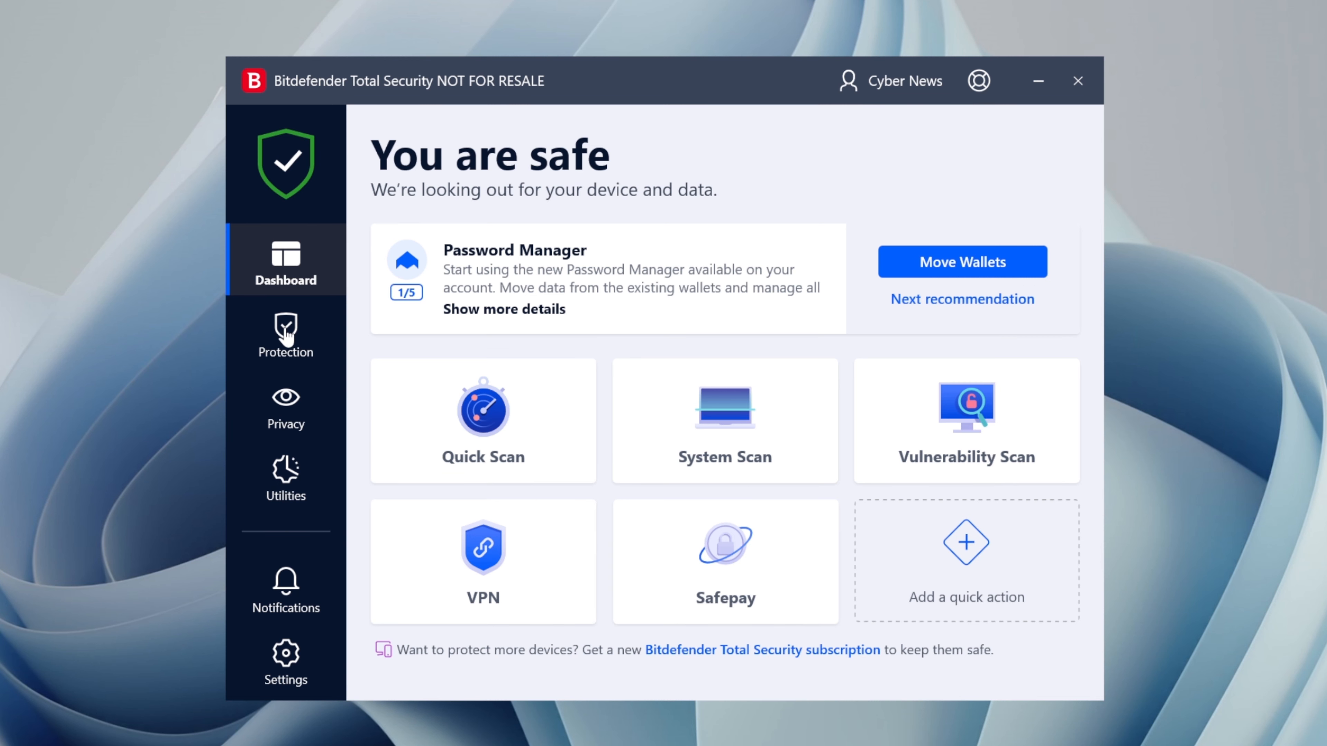
pyautogui.click(285, 333)
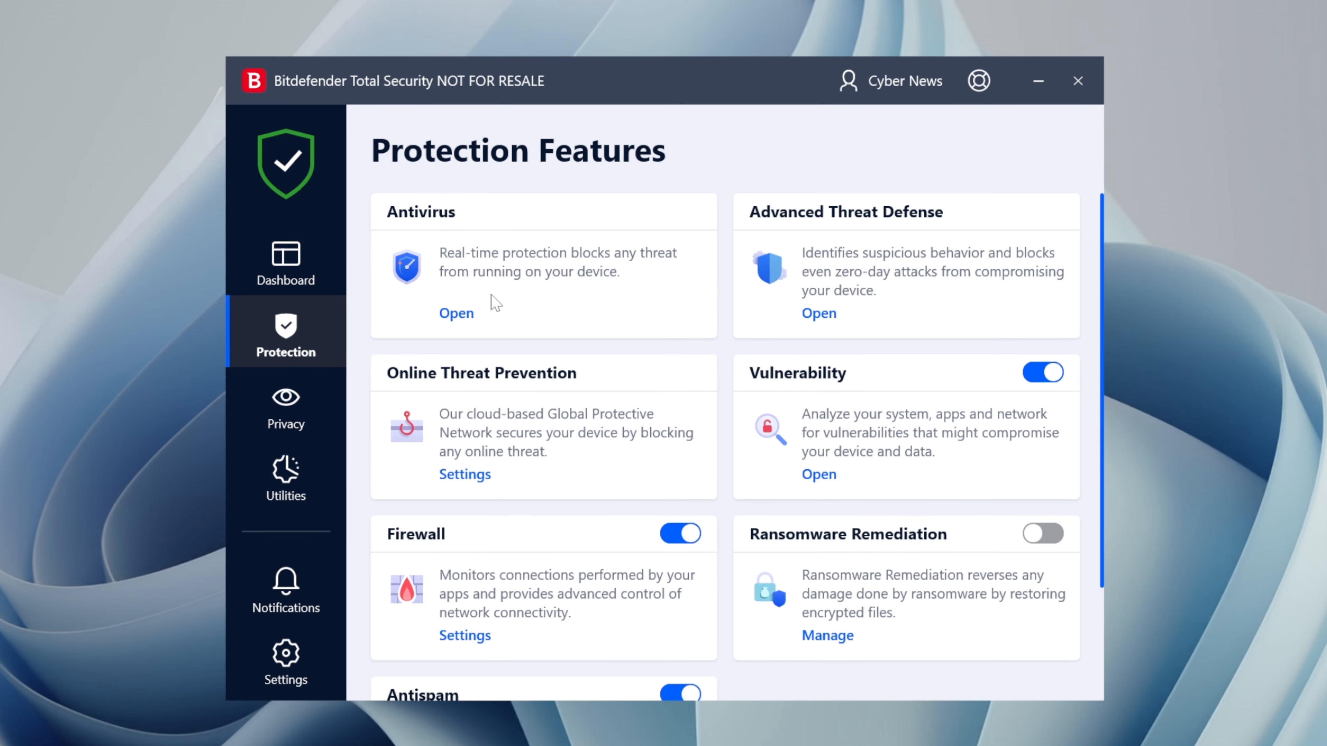
pyautogui.moveTo(844, 441)
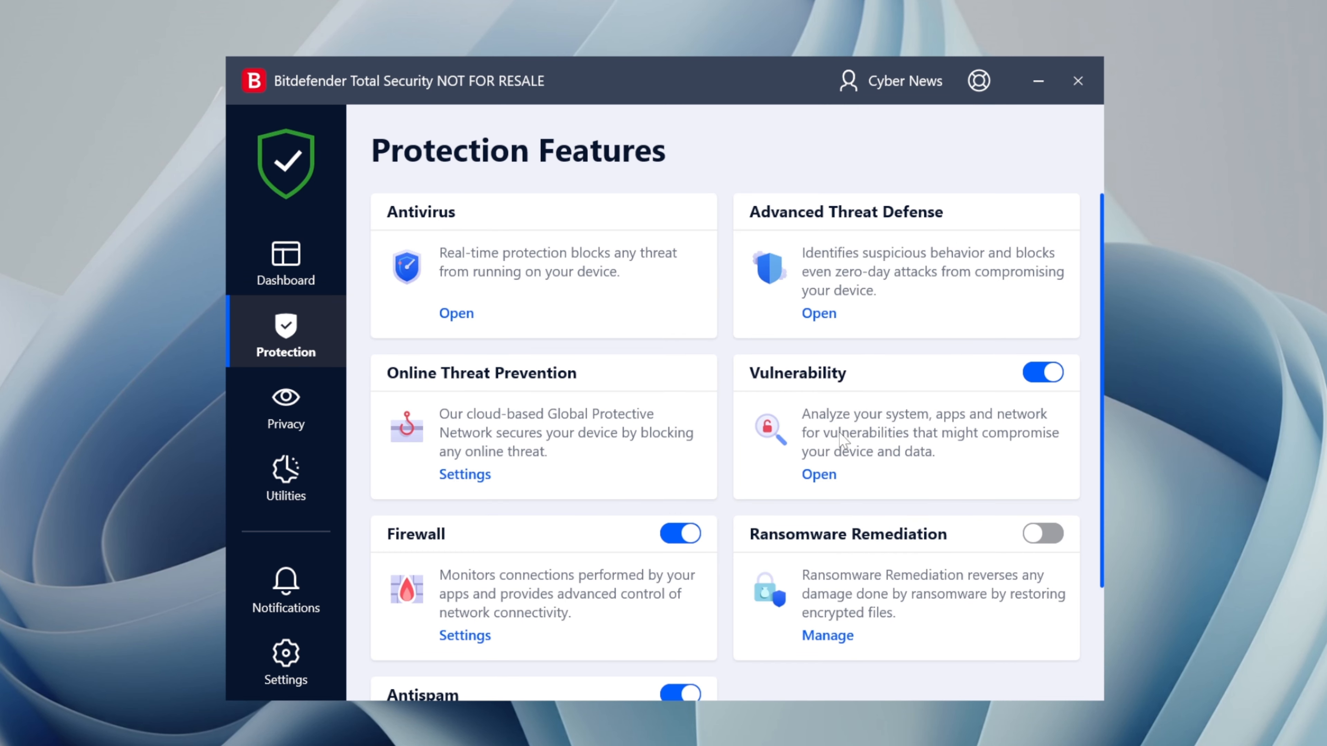
pyautogui.scroll(-3)
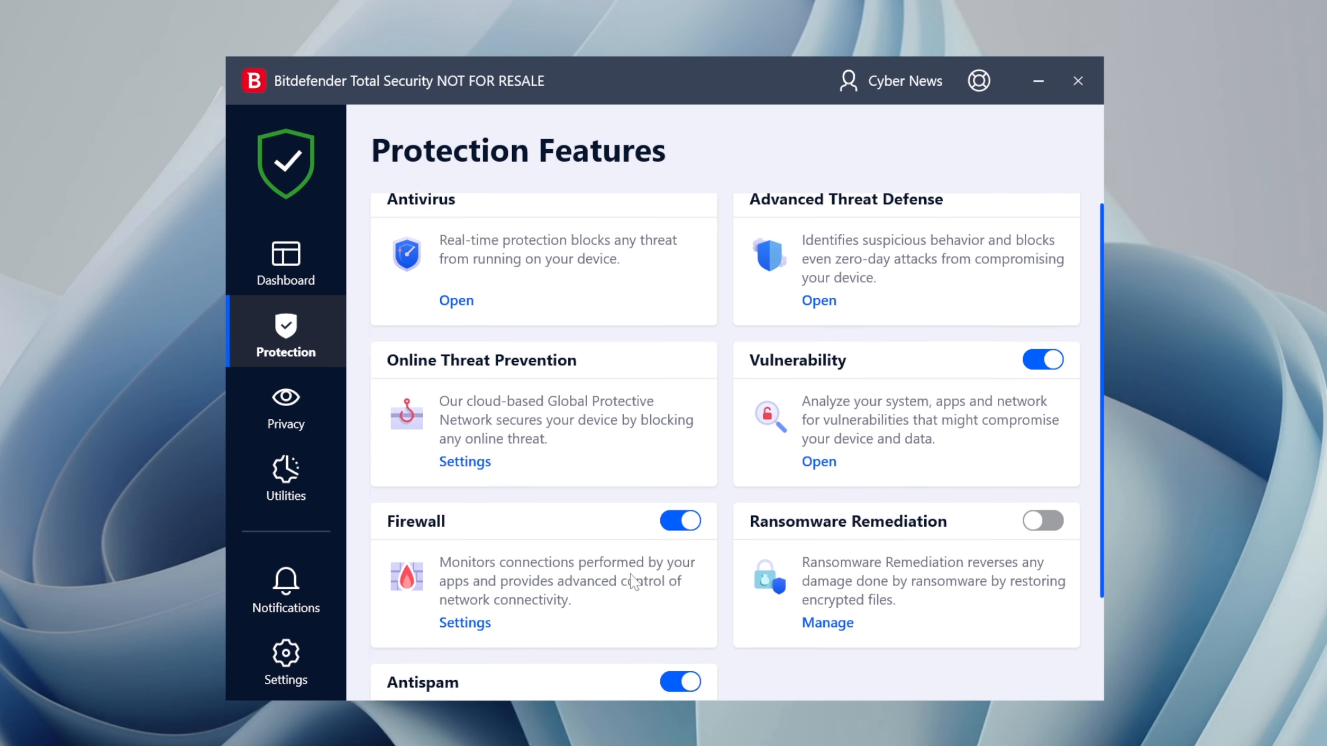
pyautogui.click(285, 258)
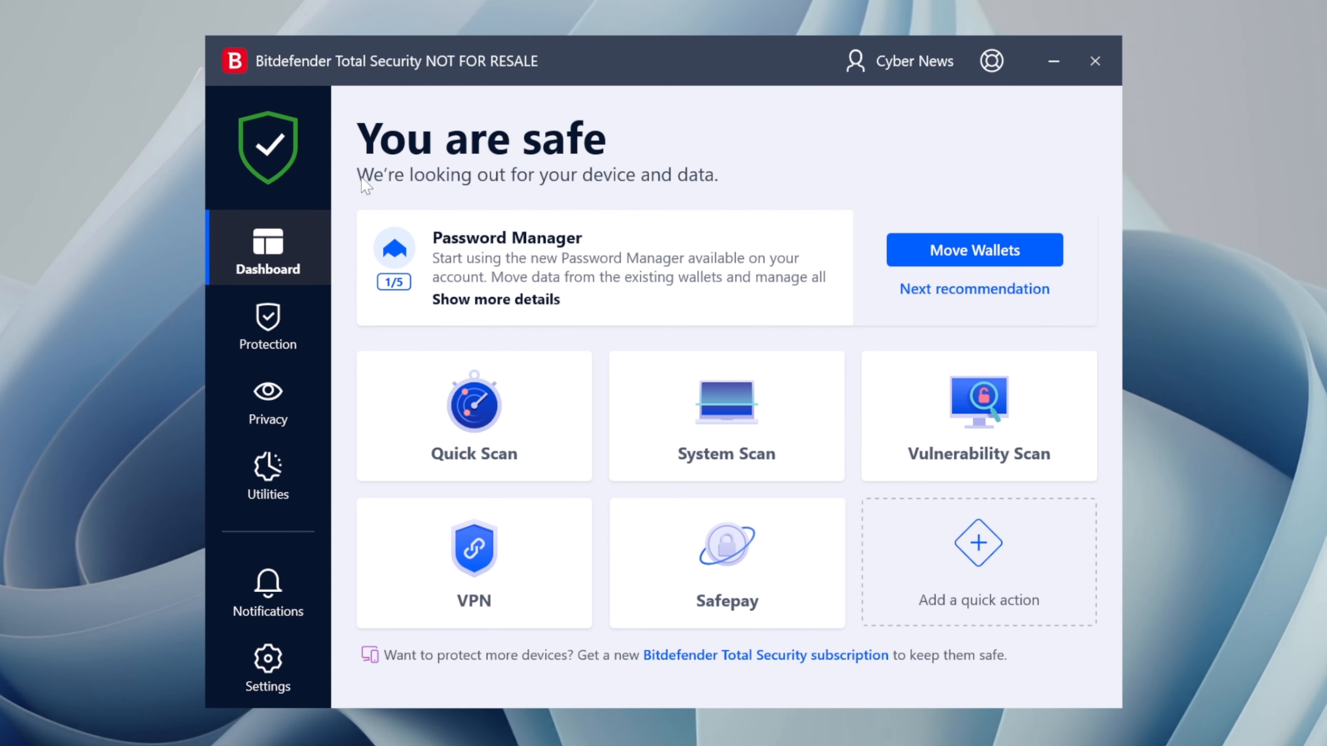
# Run OneClick Optimizer from Utilities, which offers 51.29 GB to free, then close it
pyautogui.click(268, 474)
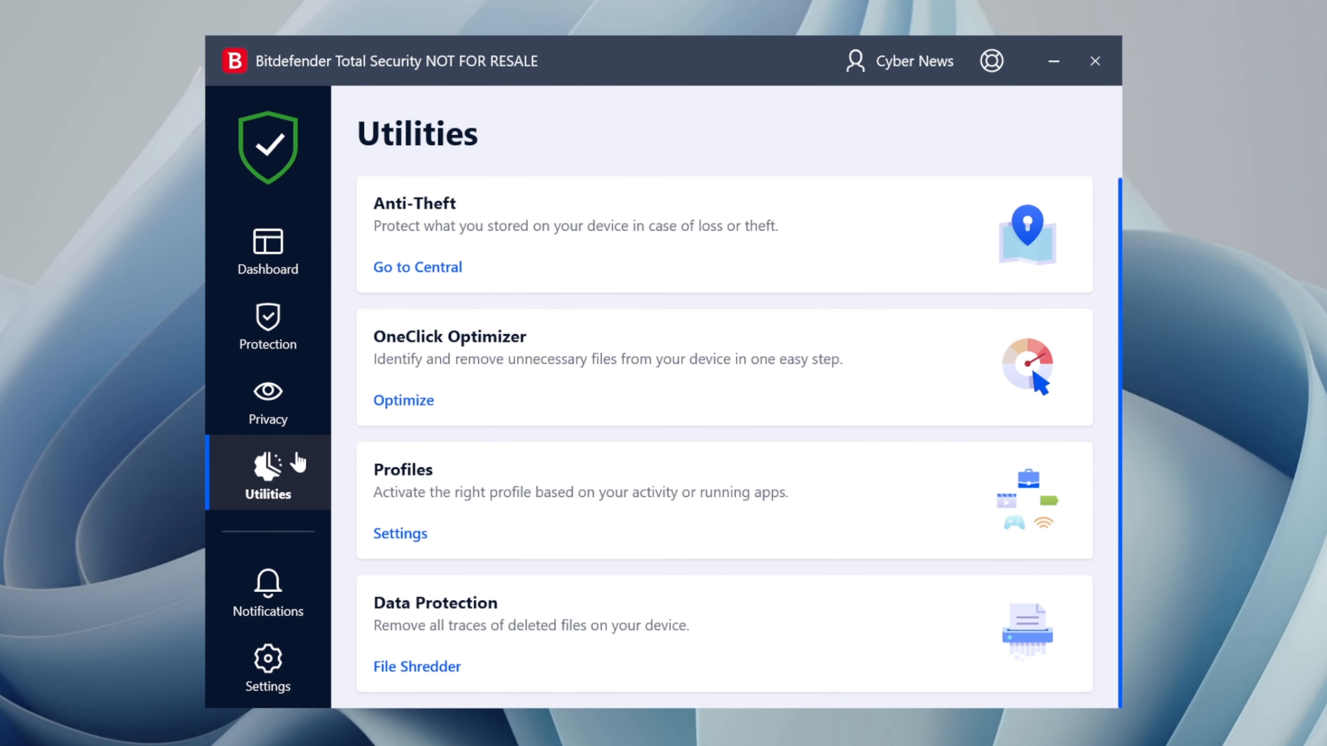
pyautogui.click(403, 400)
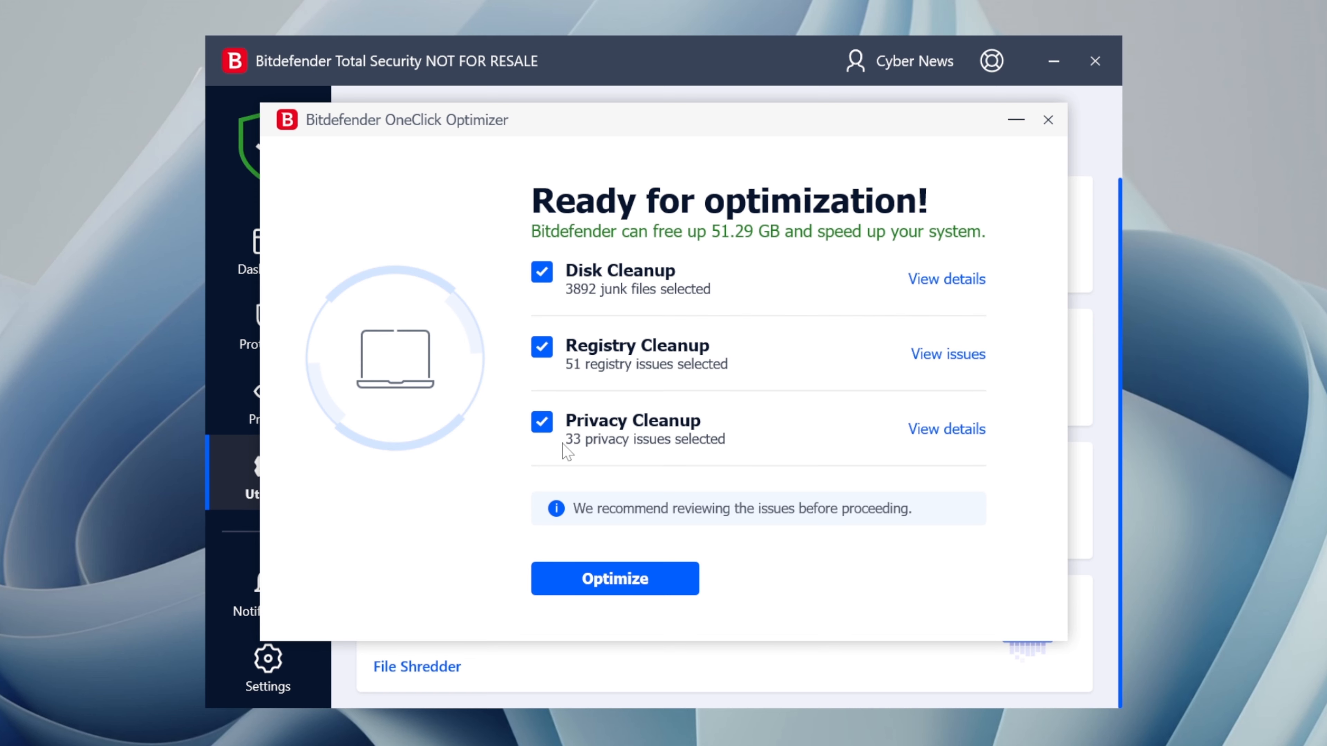
pyautogui.click(1048, 120)
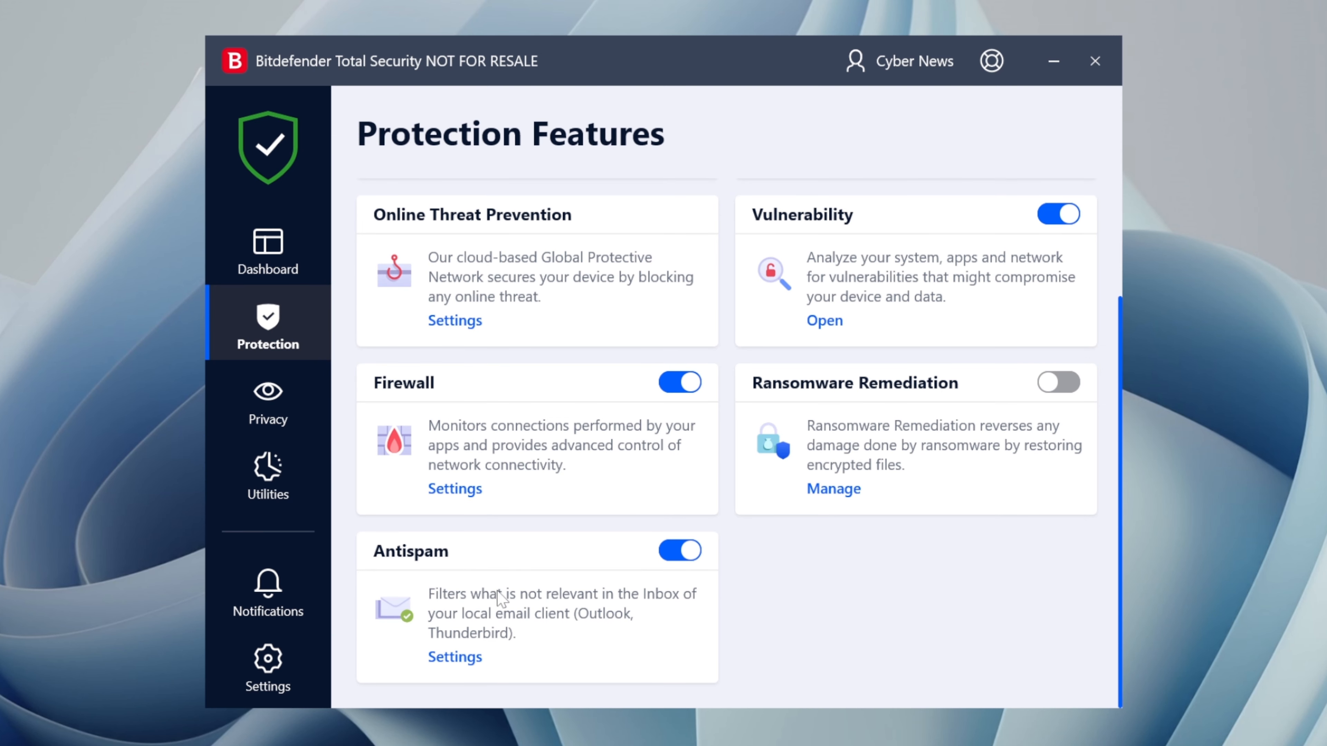
# Show the Antispam settings with its friends list under Protection
pyautogui.click(454, 656)
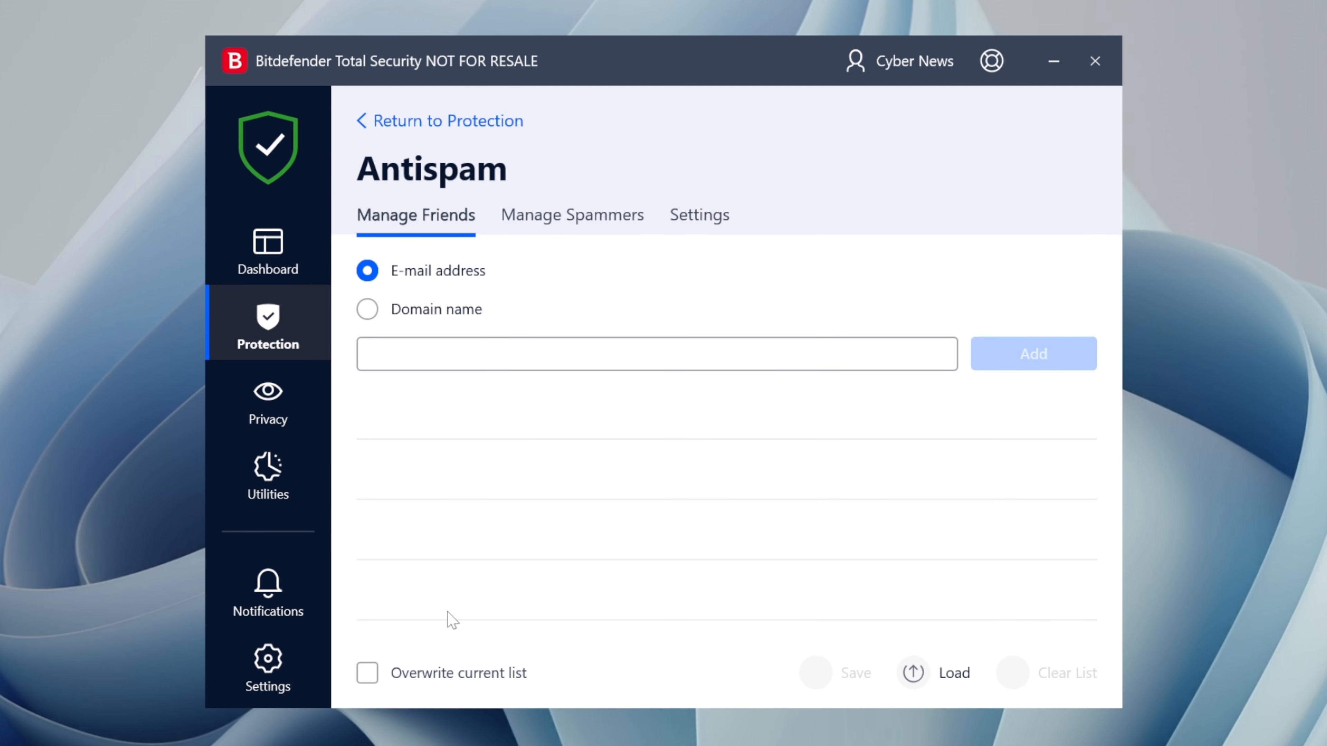
pyautogui.click(571, 214)
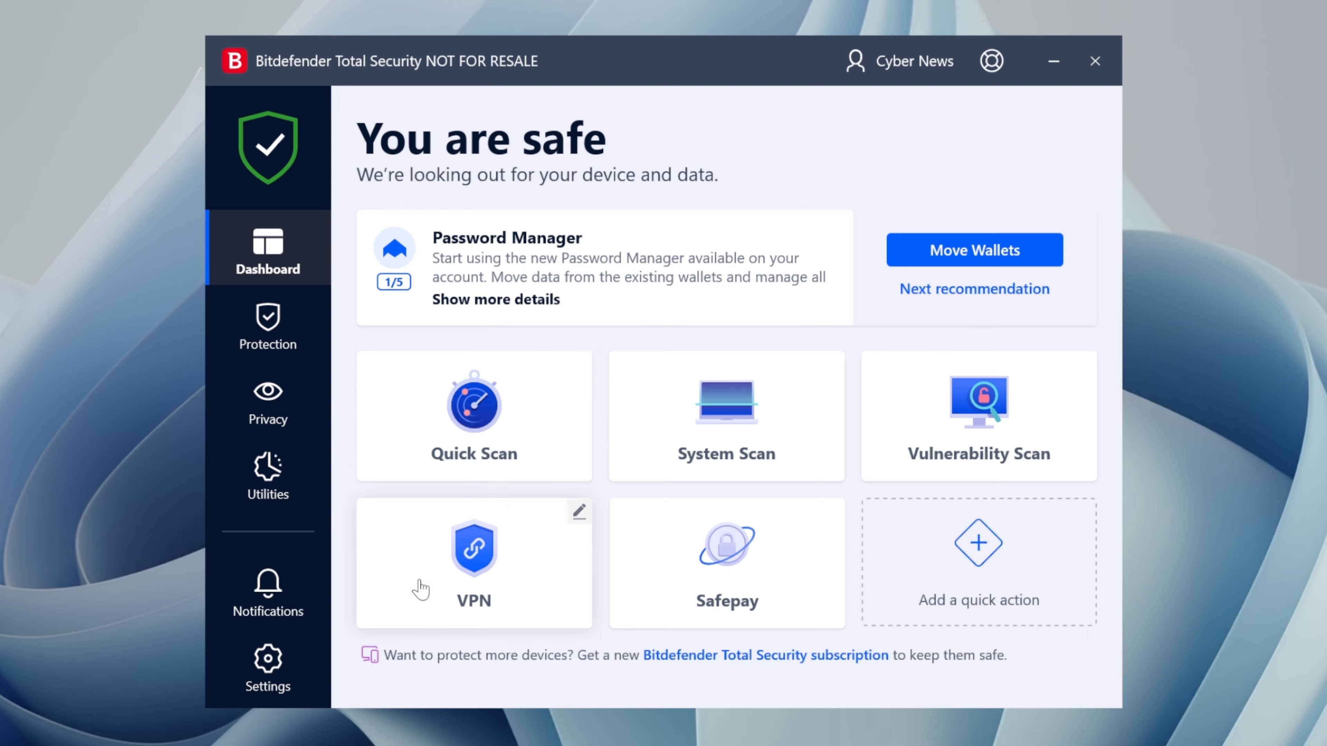
# Show Bitdefender VPN secured through a United Kingdom location, then return to the dashboard
pyautogui.click(473, 554)
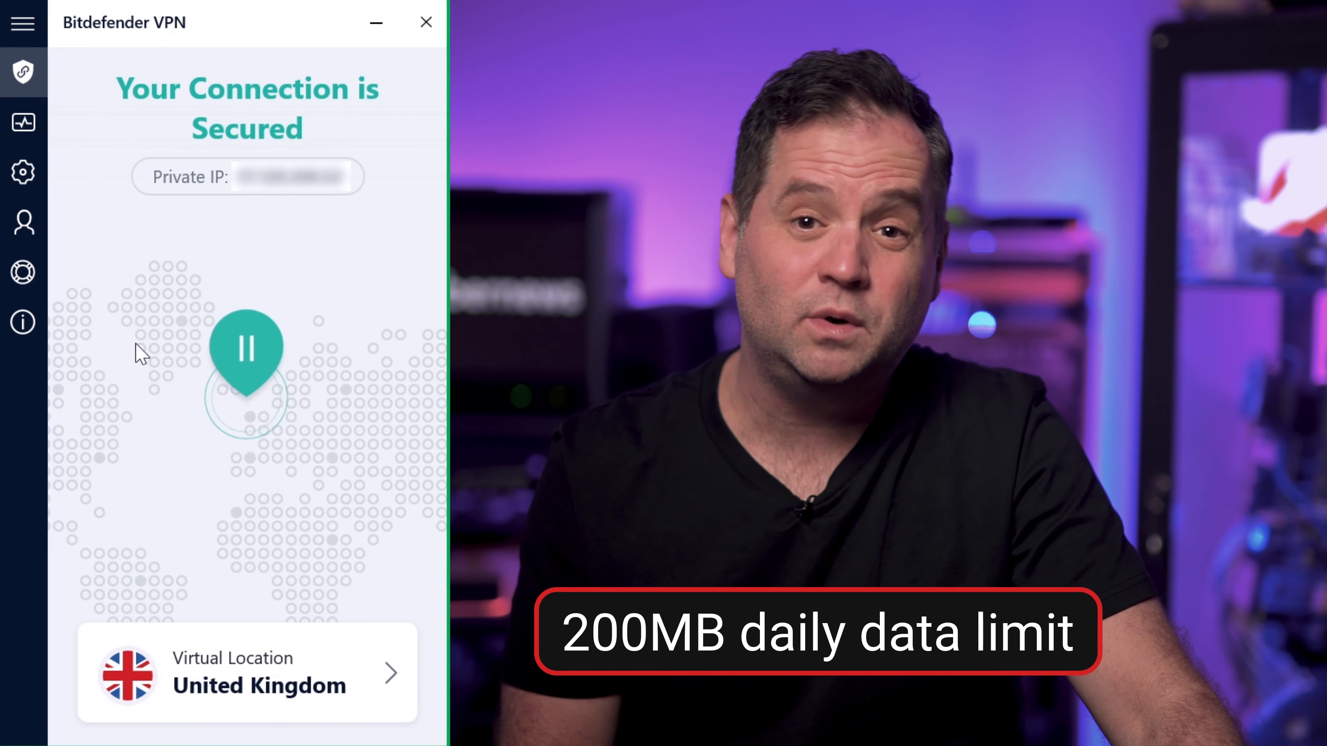
pyautogui.click(22, 172)
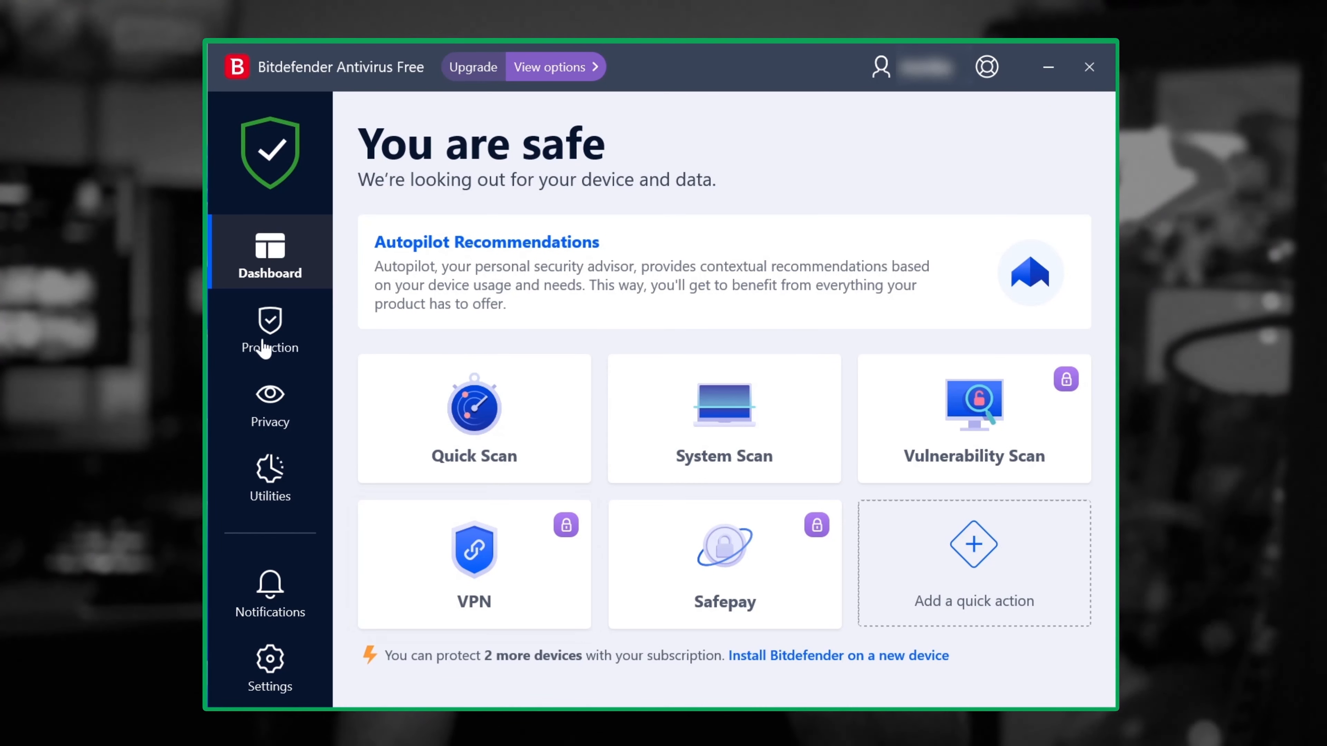
# Review the Protection feature cards with firewall, antispam and ransomware remediation locked, then head toward Privacy
pyautogui.click(269, 331)
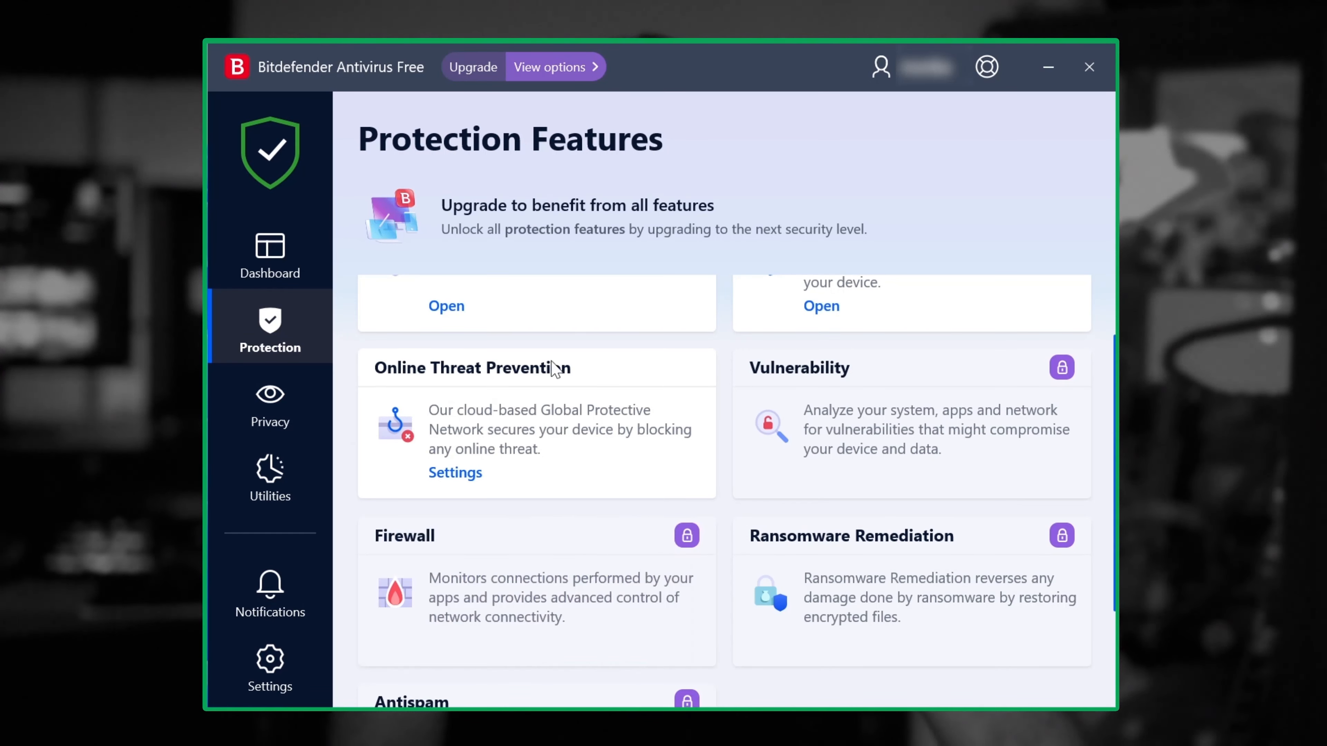
pyautogui.scroll(-3)
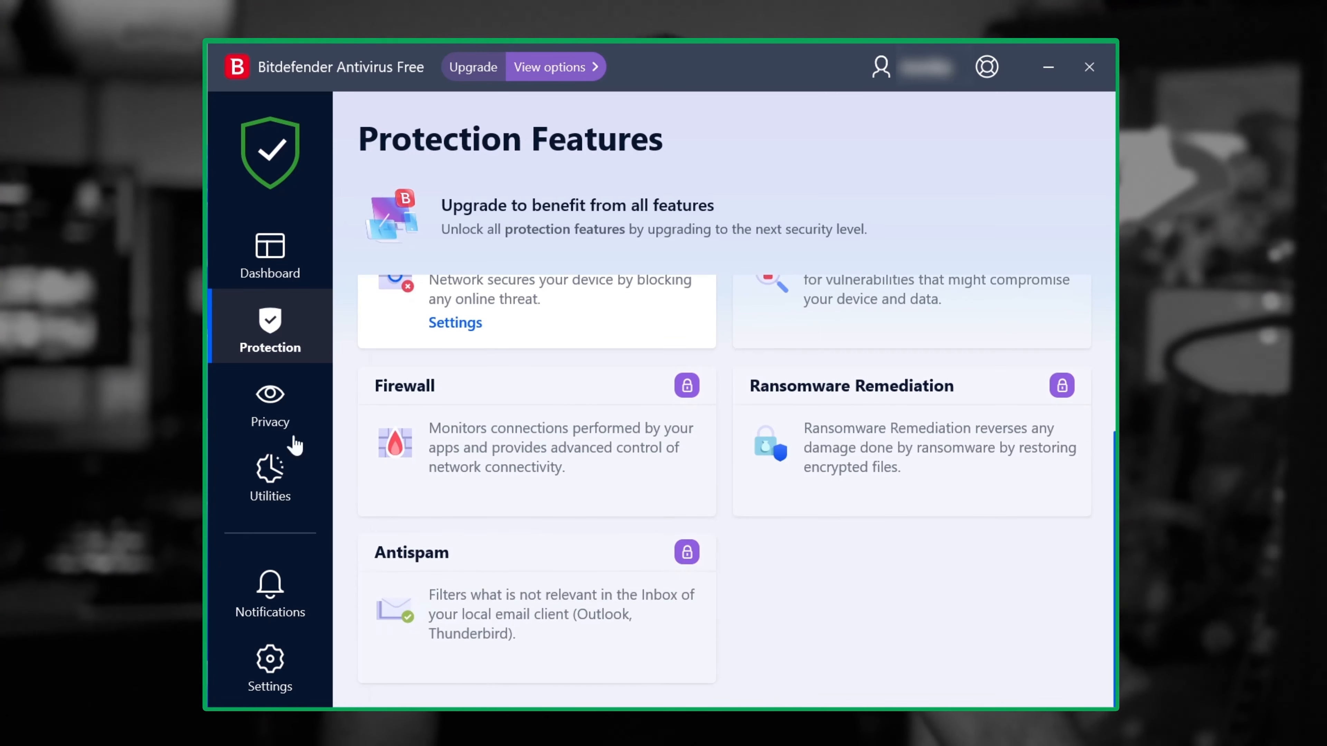
pyautogui.click(548, 68)
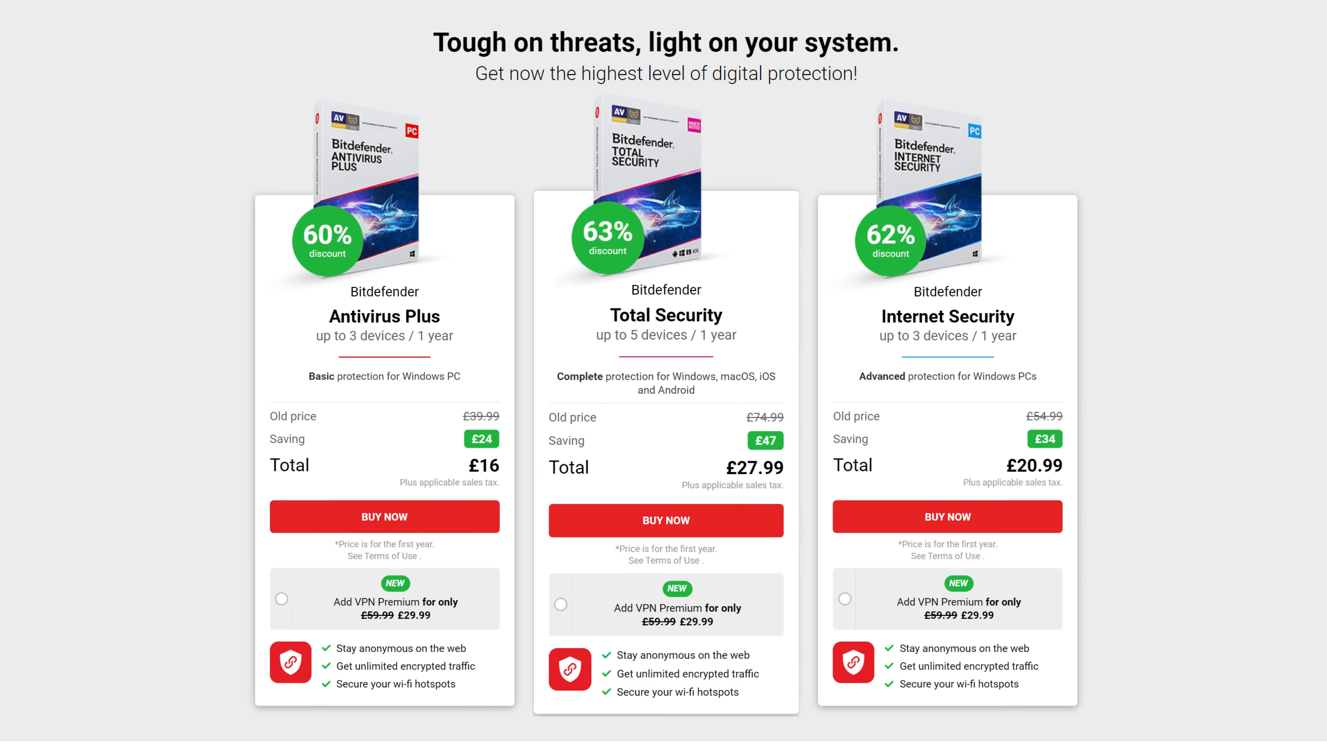
pyautogui.scroll(-3)
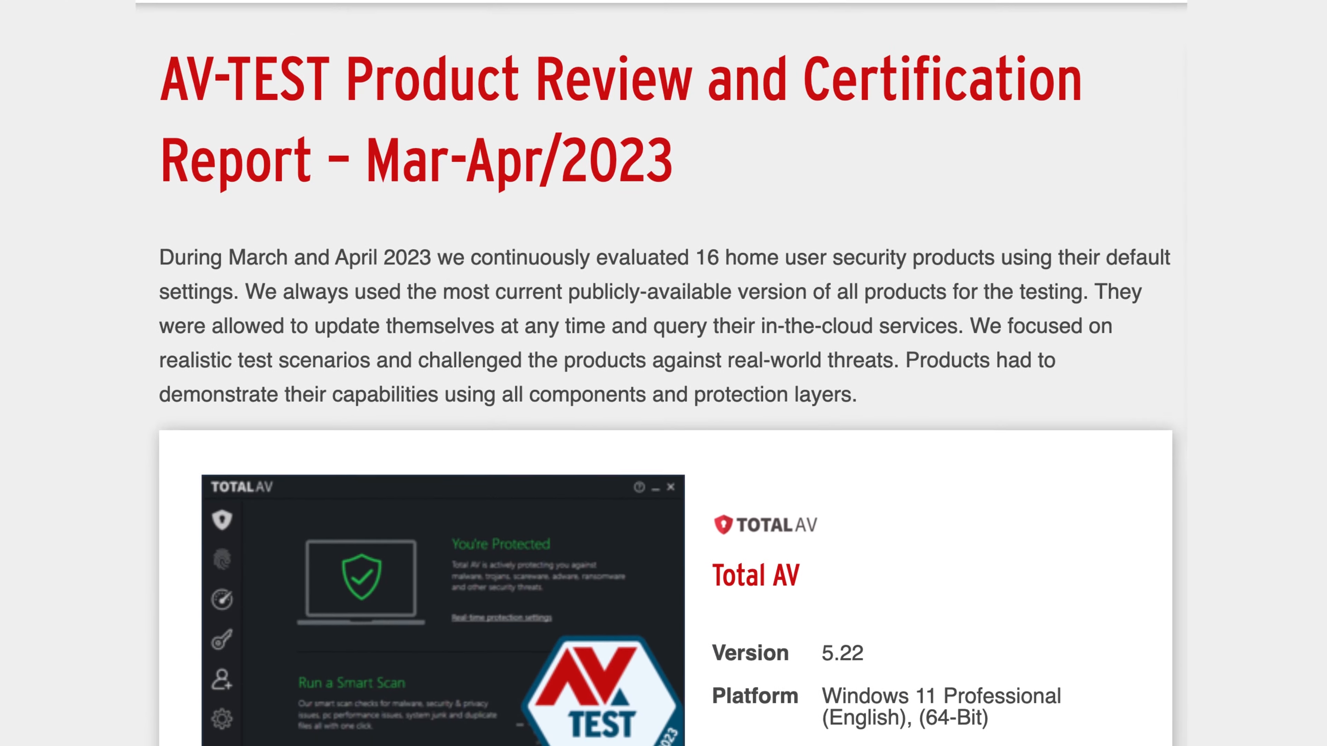
# Review Total AV's Mar-Apr 2023 protection table on AV-TEST, then show Total AV's WebShield settings
pyautogui.scroll(-3)
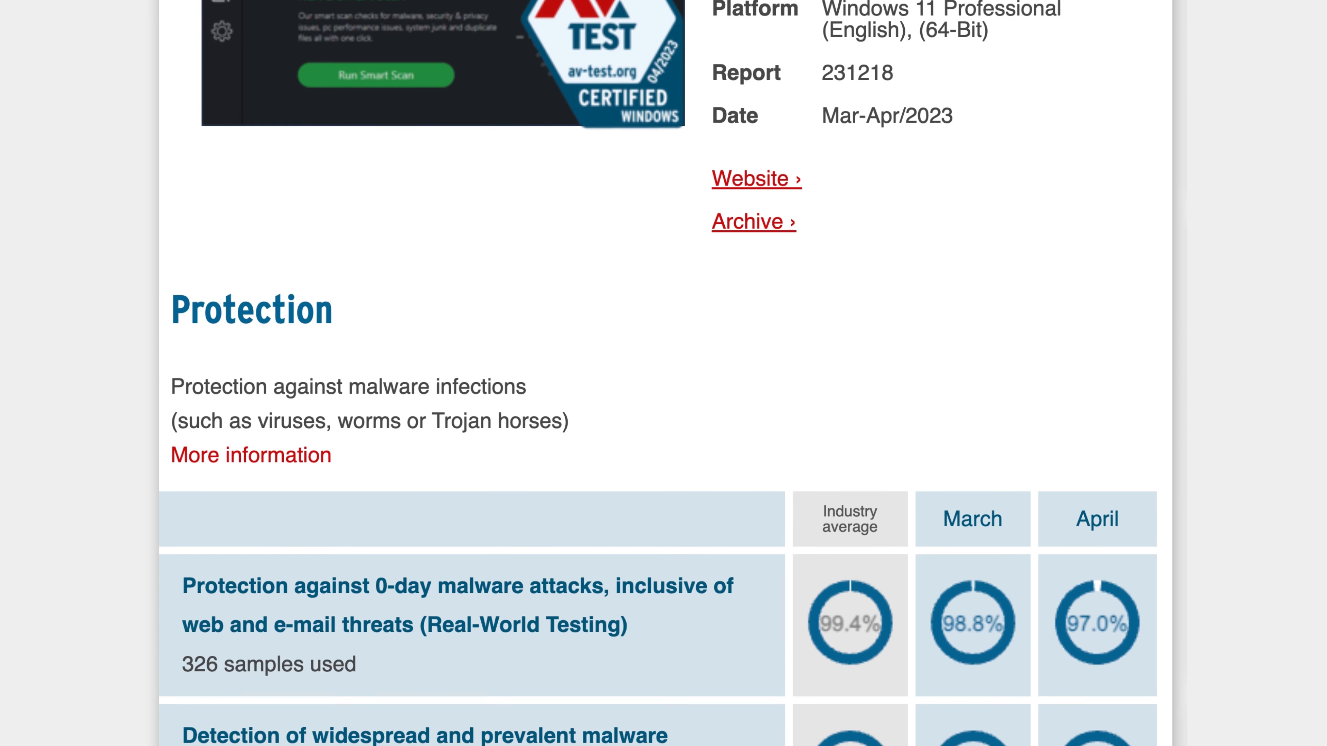
pyautogui.scroll(-3)
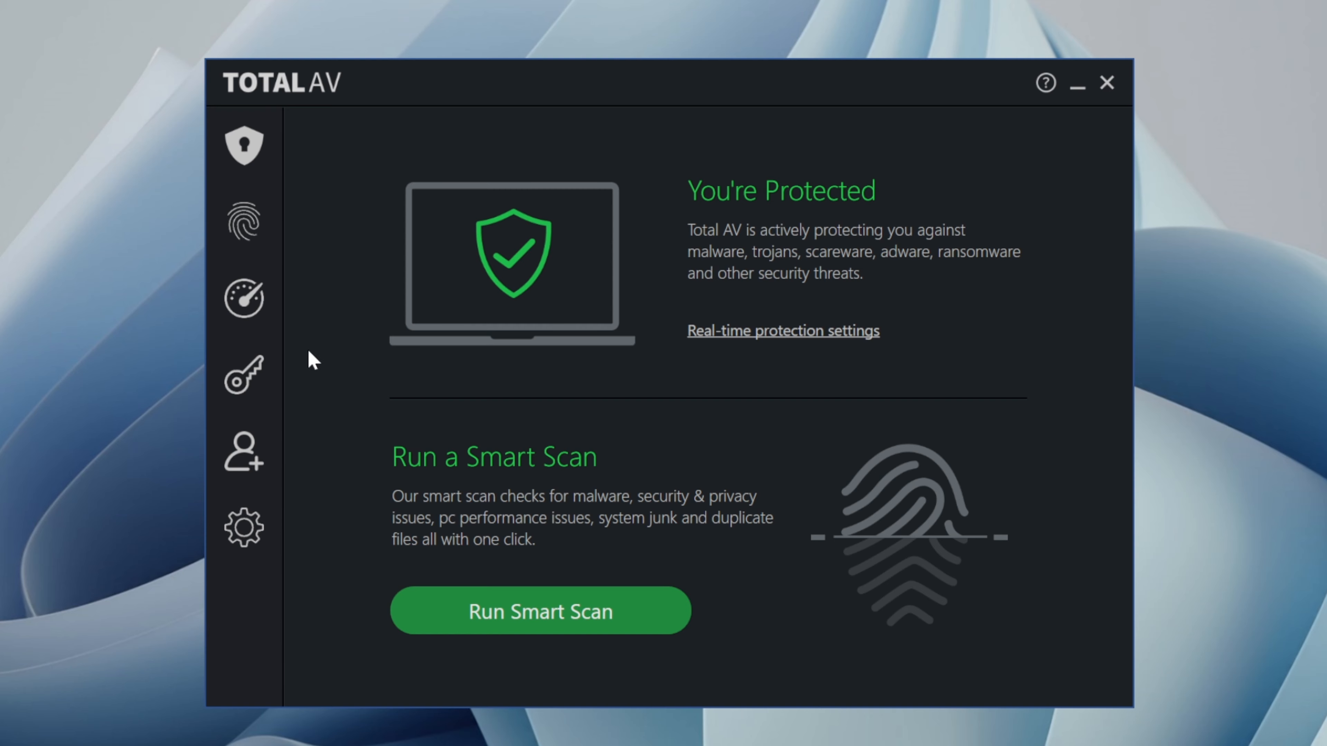
pyautogui.click(244, 528)
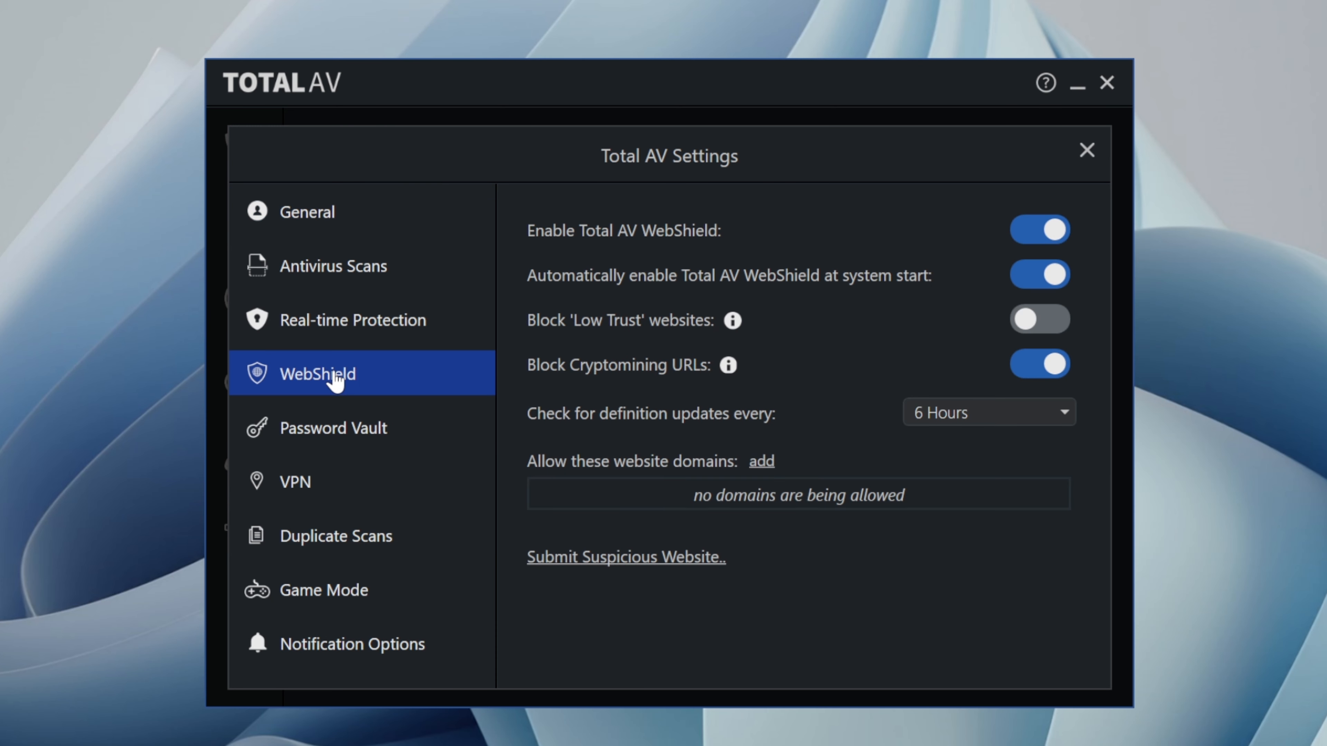
pyautogui.moveTo(916, 343)
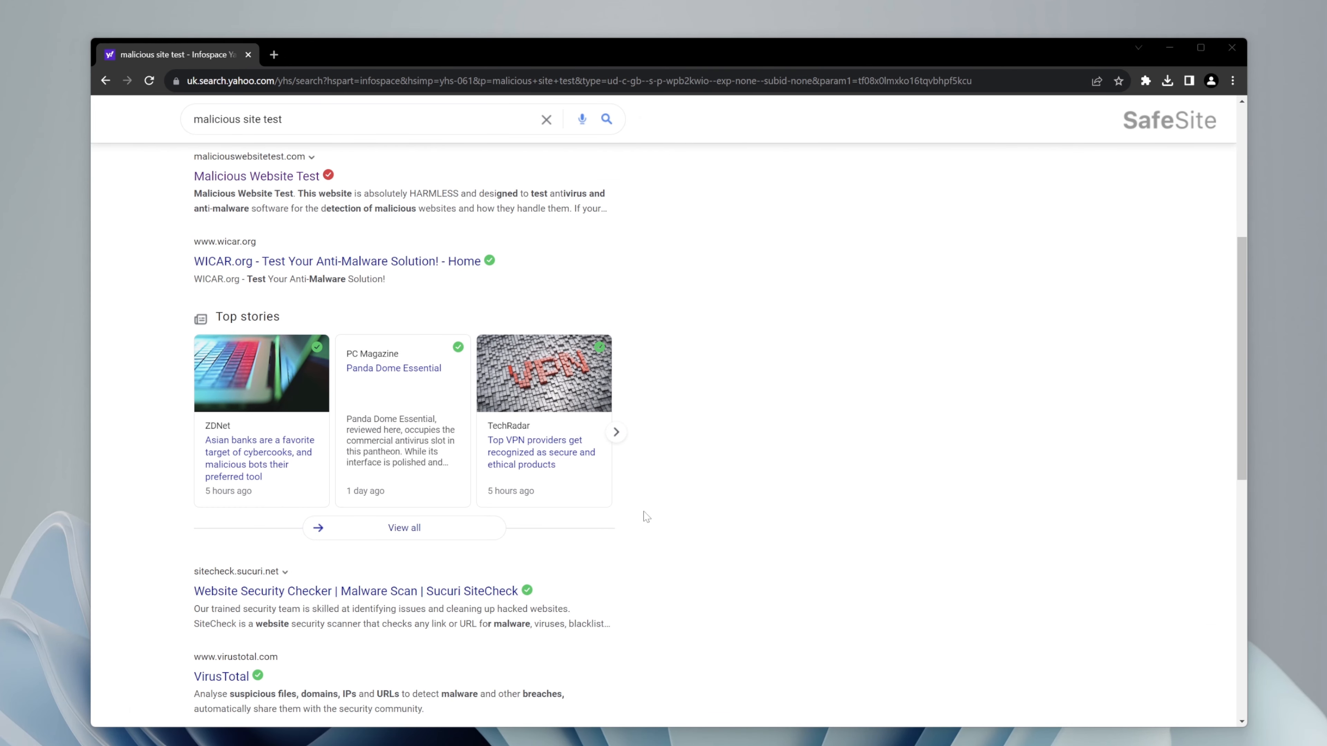
pyautogui.moveTo(570, 525)
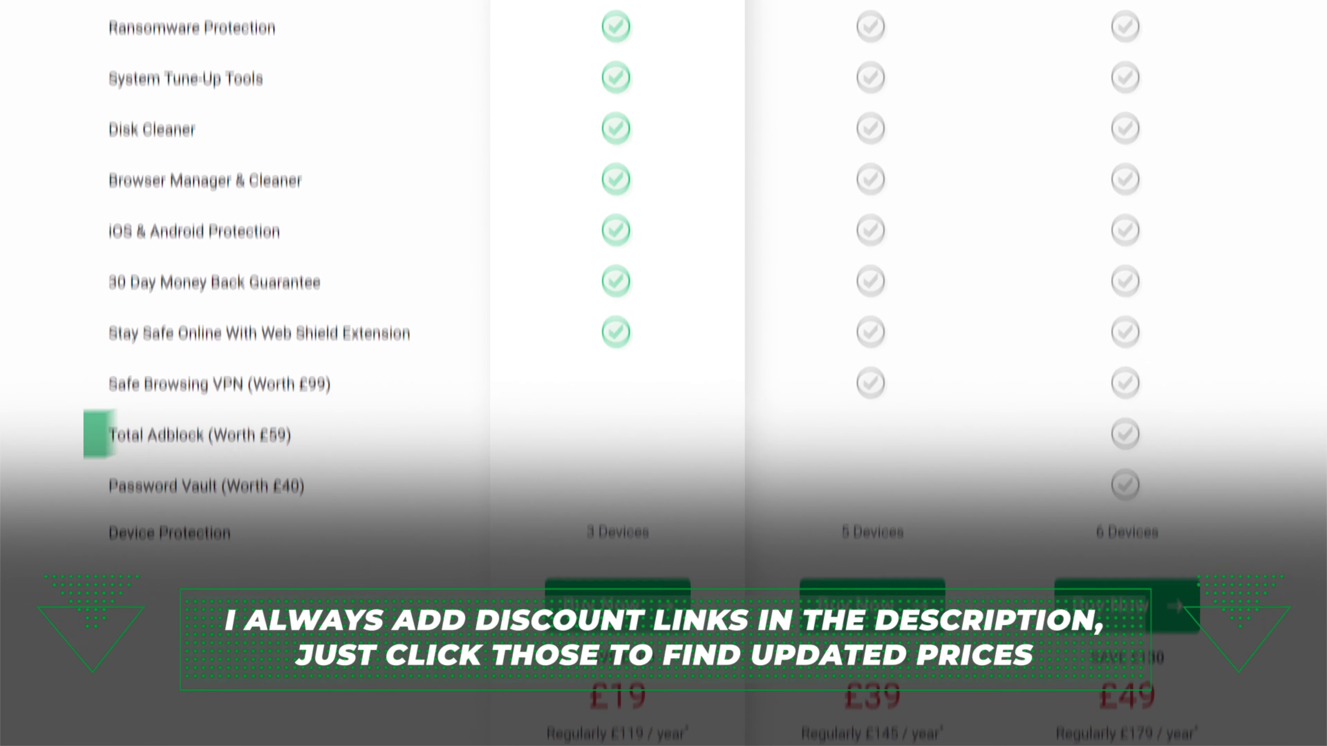
pyautogui.scroll(-3)
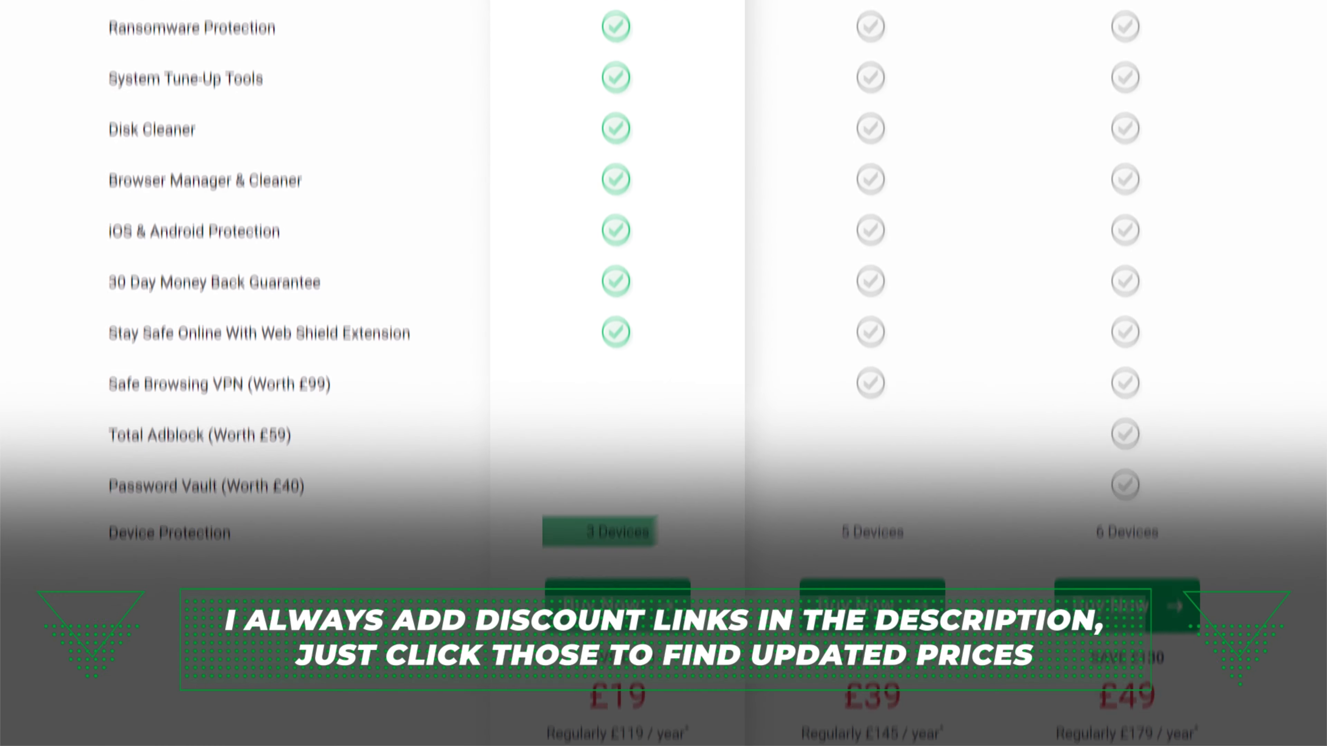
pyautogui.scroll(-3)
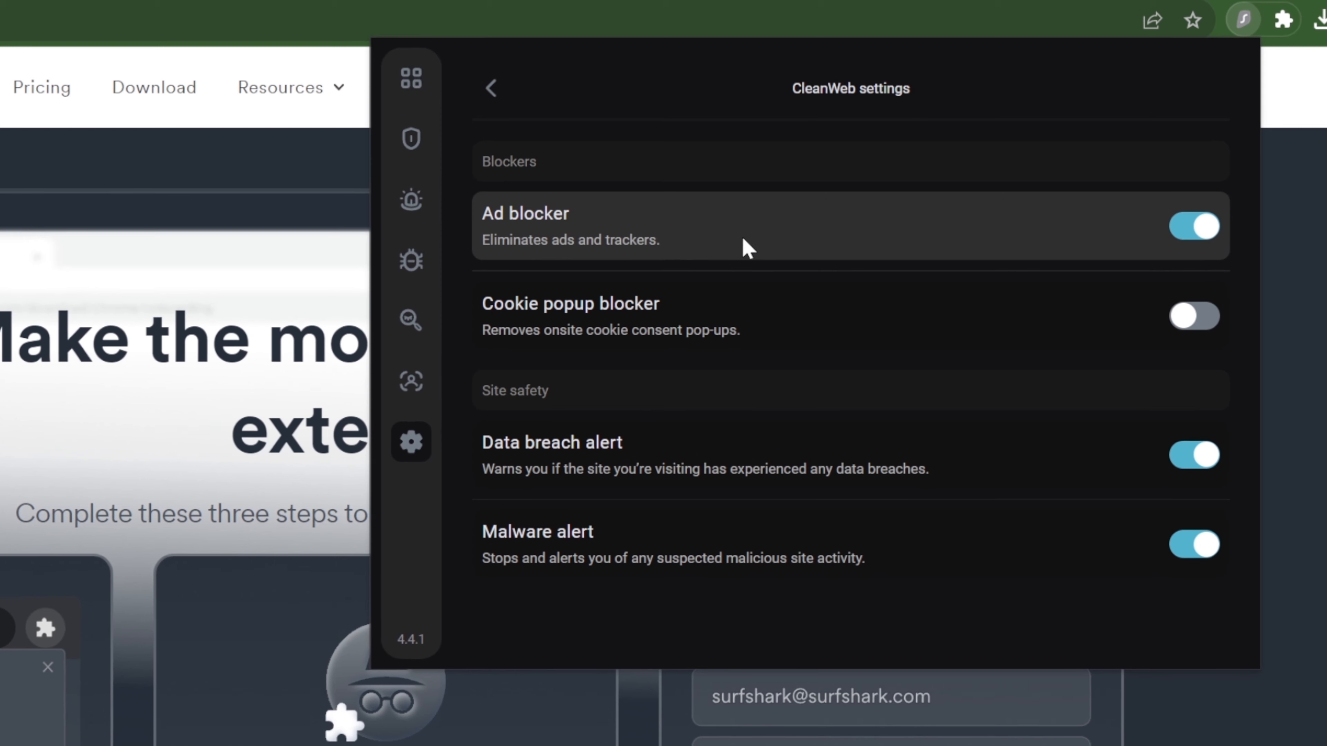
pyautogui.moveTo(715, 468)
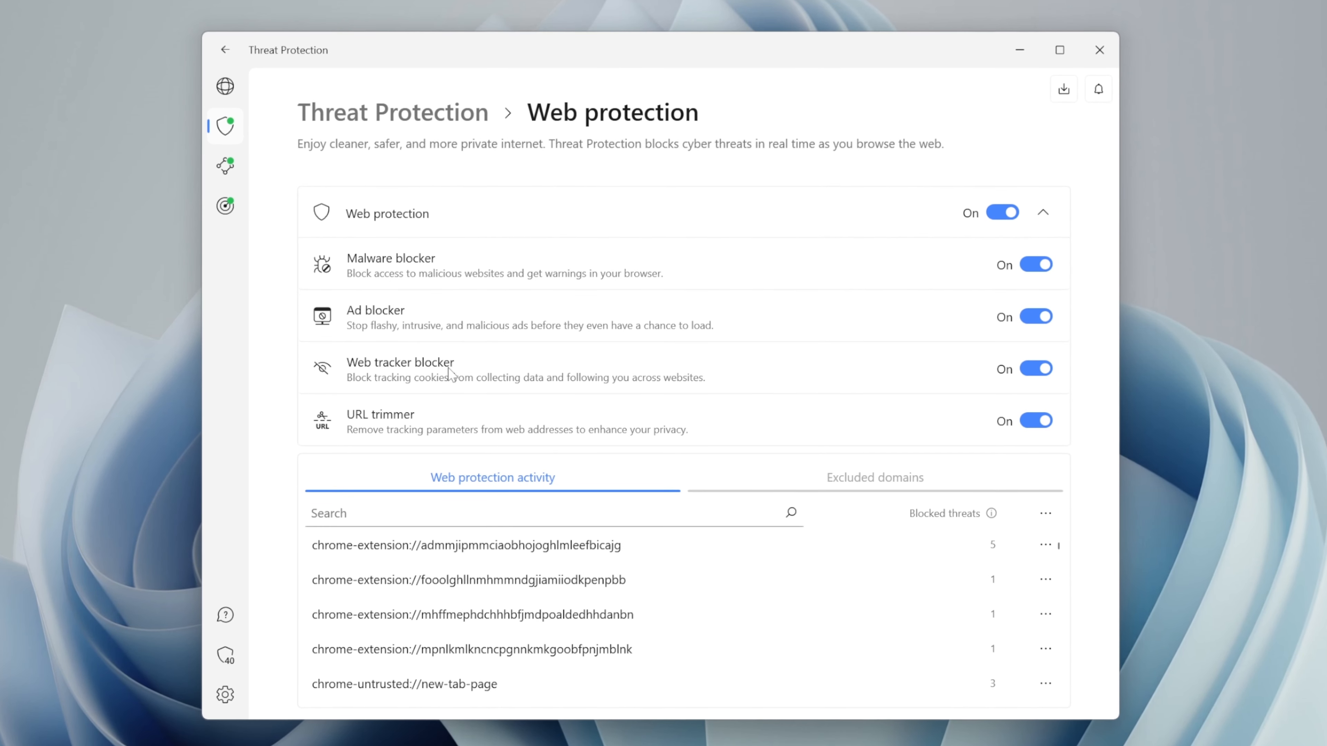
pyautogui.moveTo(456, 430)
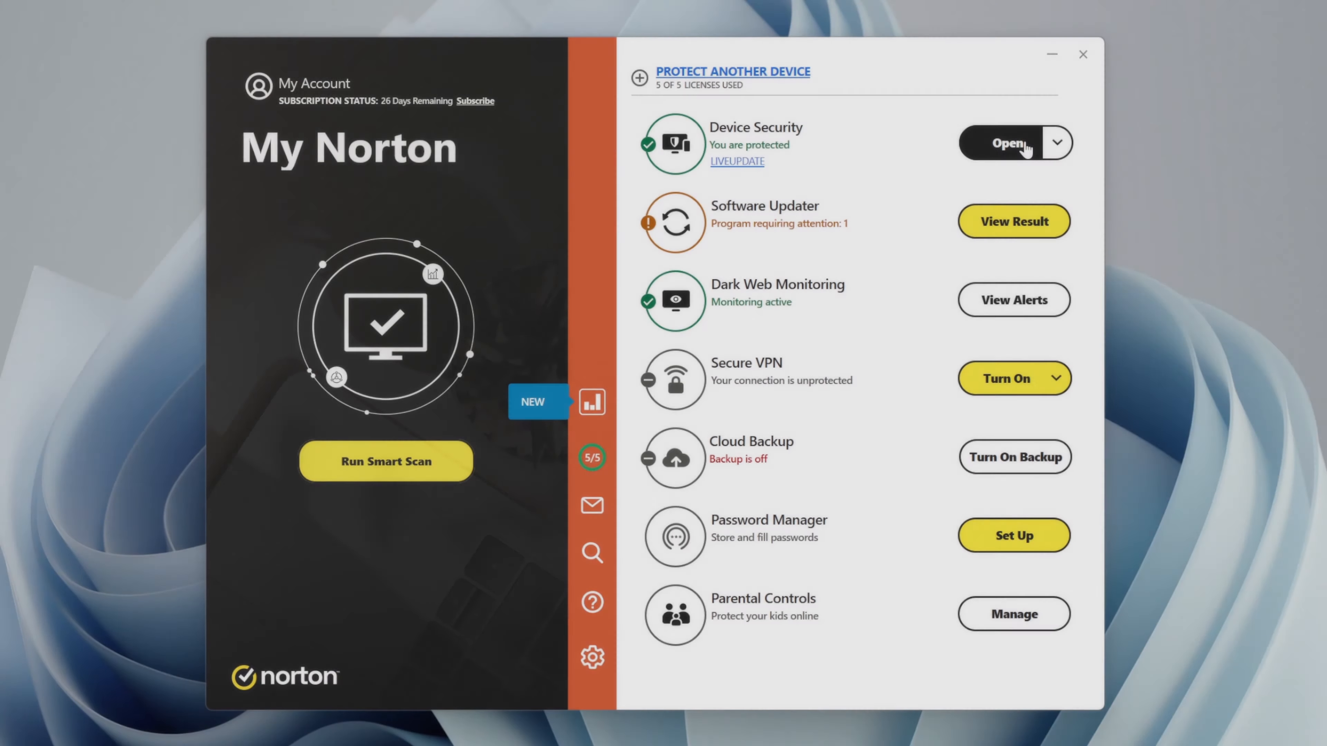
pyautogui.click(1007, 142)
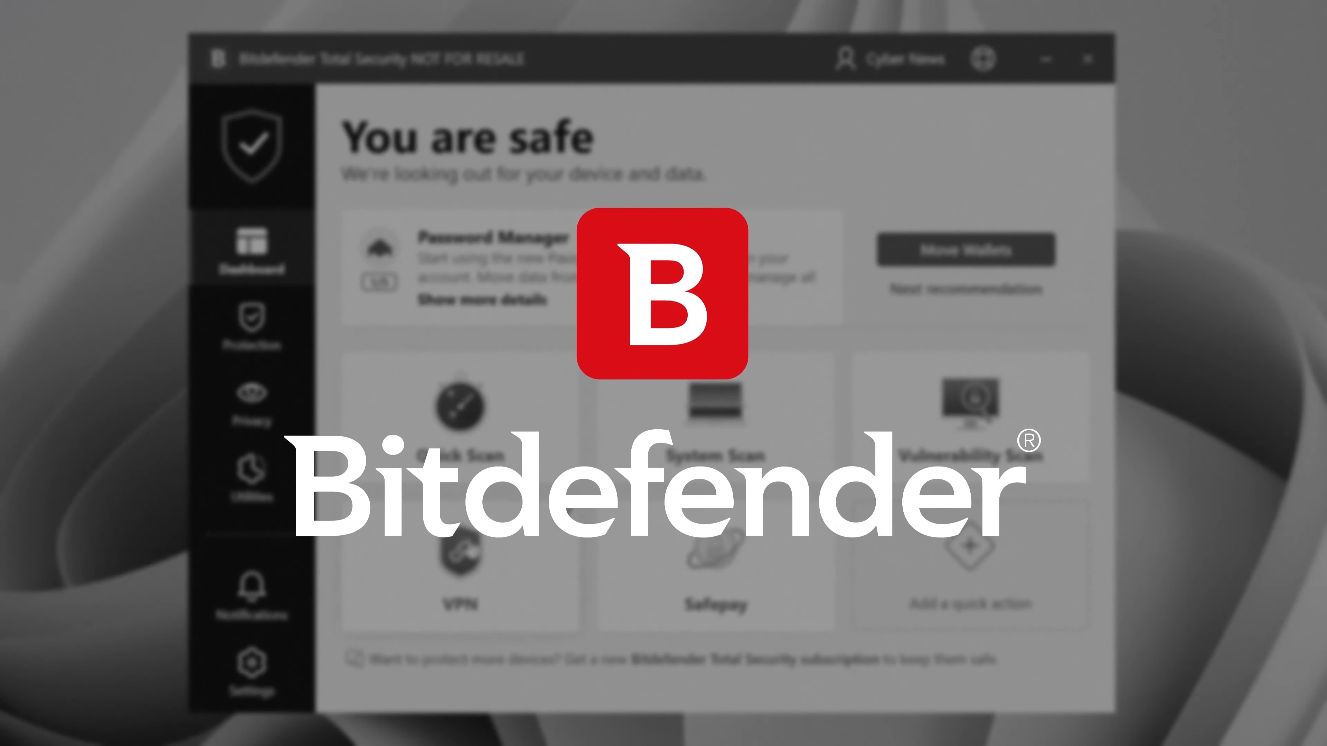
# Show Bitdefender's Protection Features page listing antivirus, threat defense, firewall and ransomware remediation
pyautogui.click(251, 324)
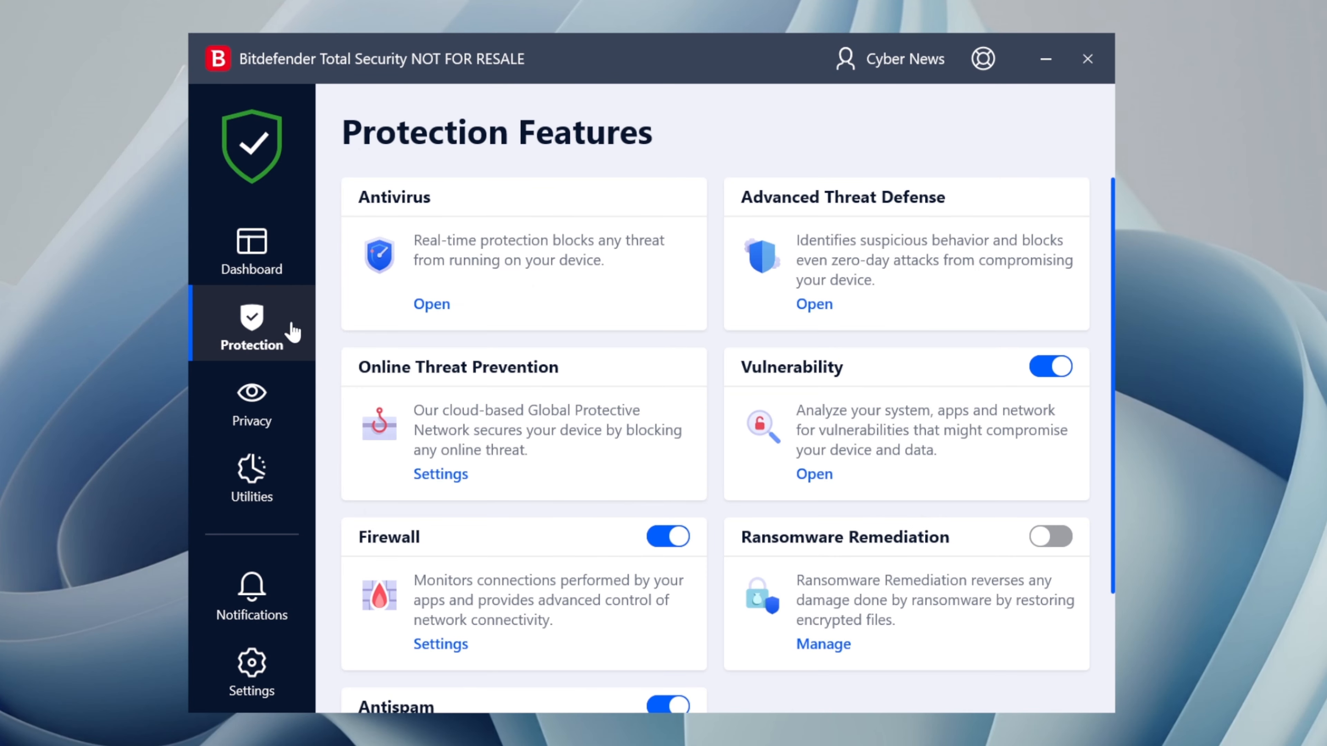
pyautogui.moveTo(878, 284)
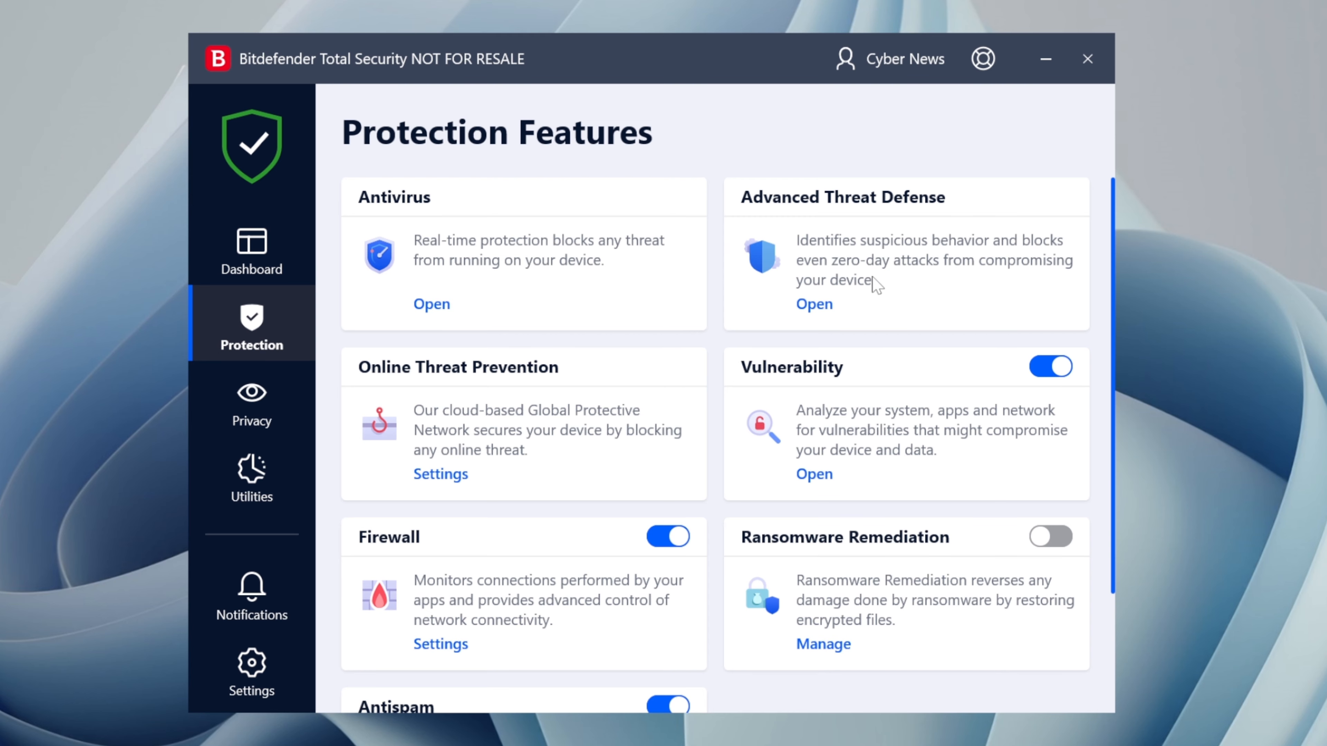
pyautogui.moveTo(898, 564)
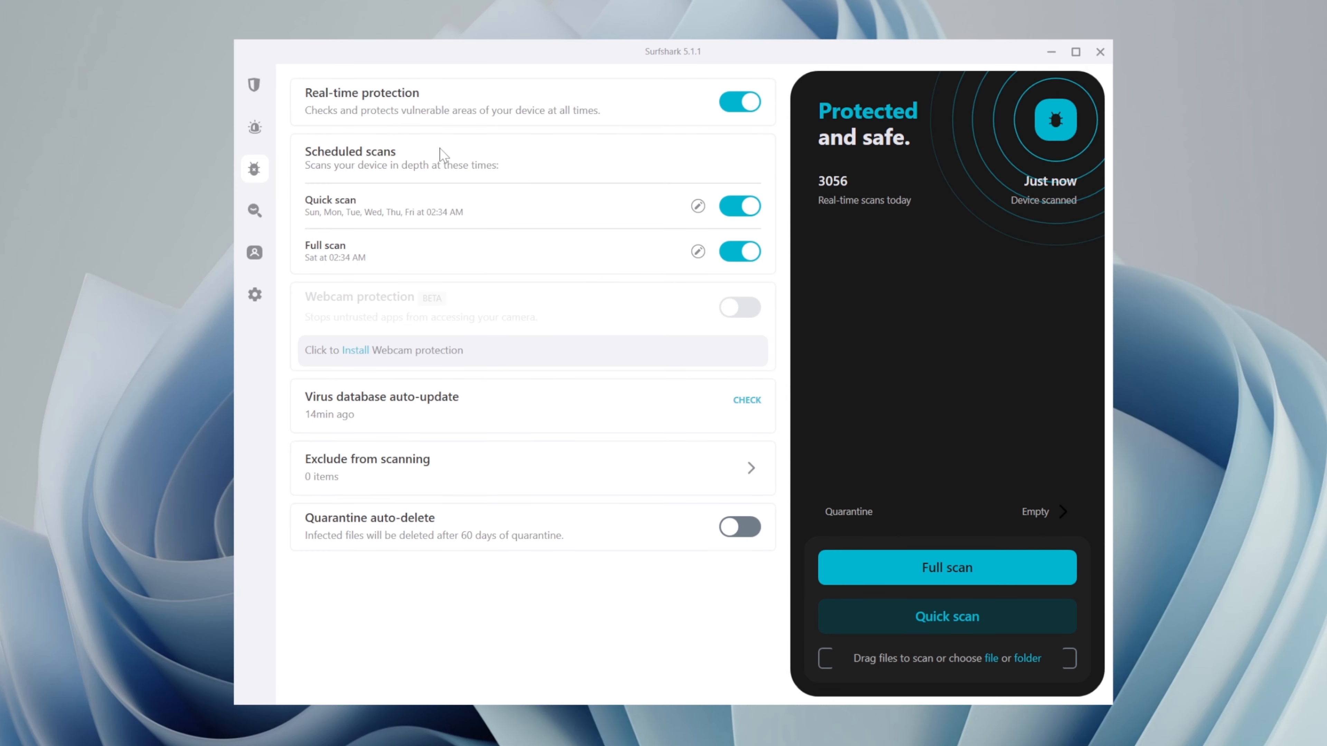
pyautogui.moveTo(438, 230)
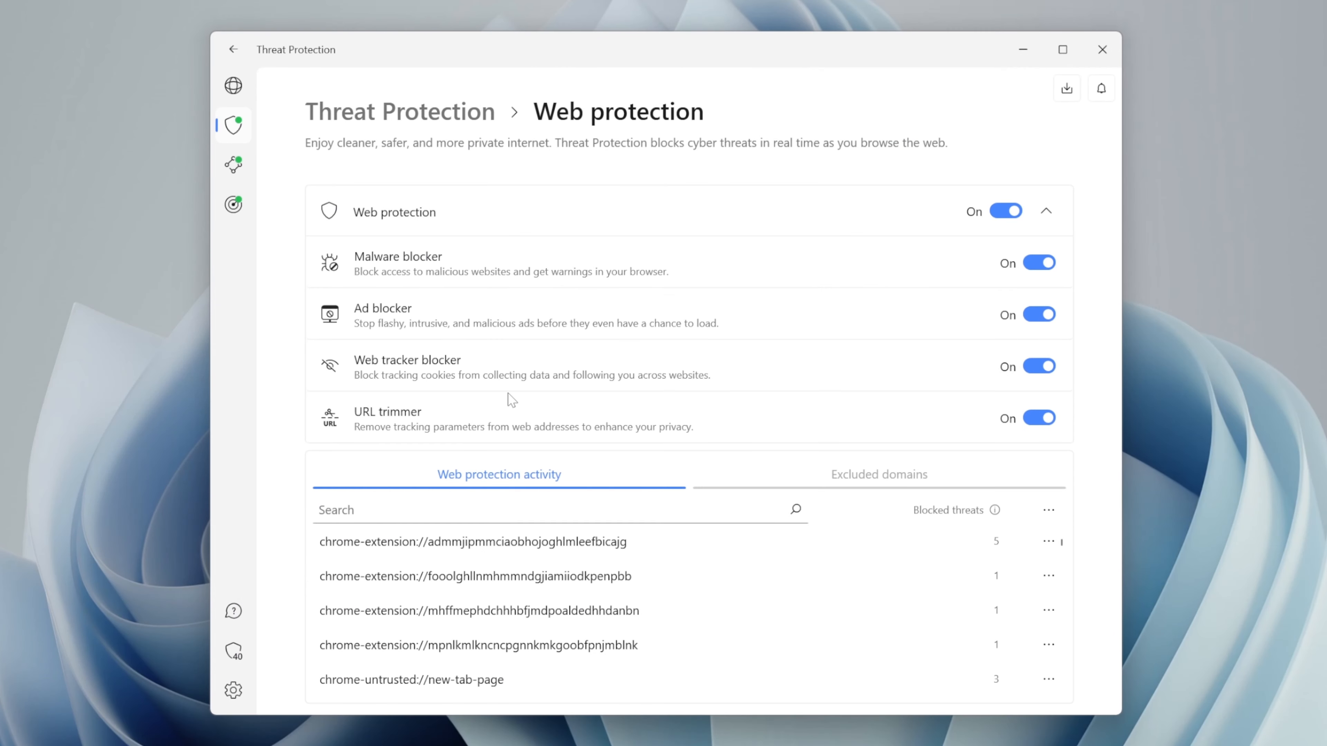
pyautogui.moveTo(495, 216)
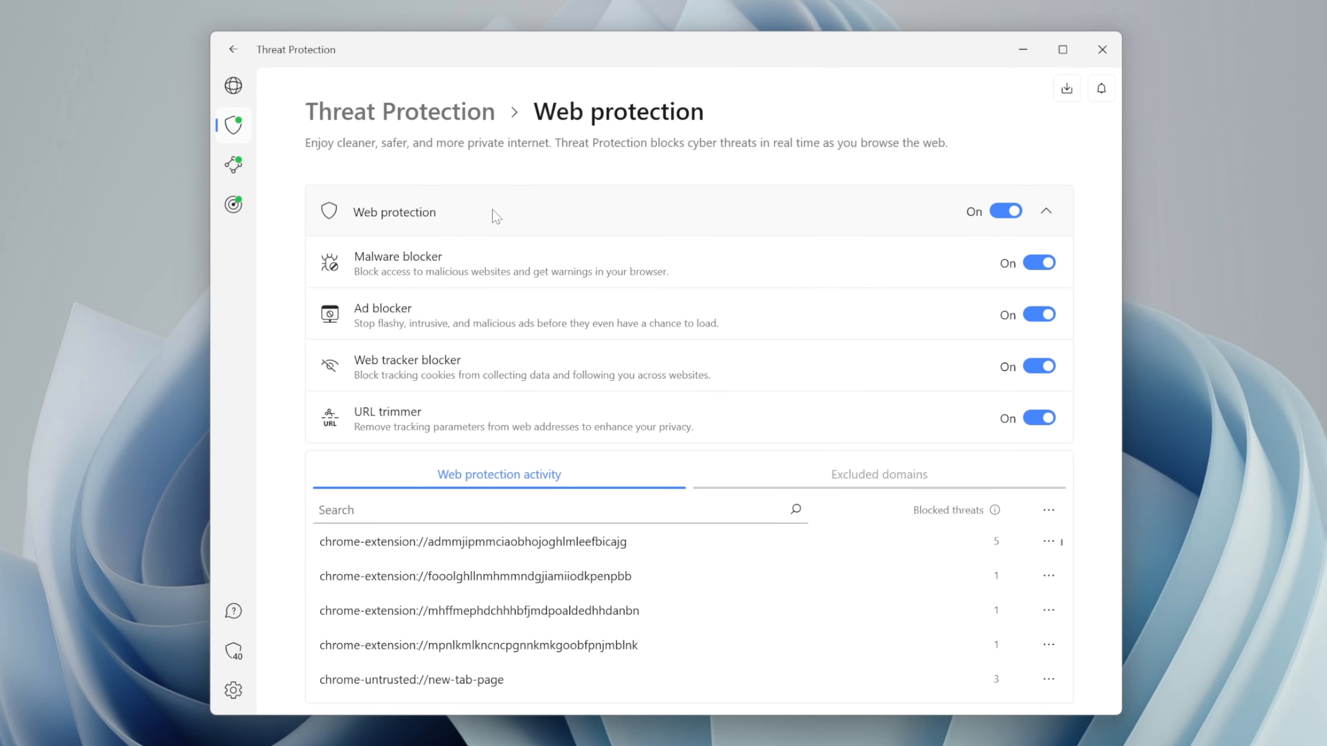
pyautogui.moveTo(414, 329)
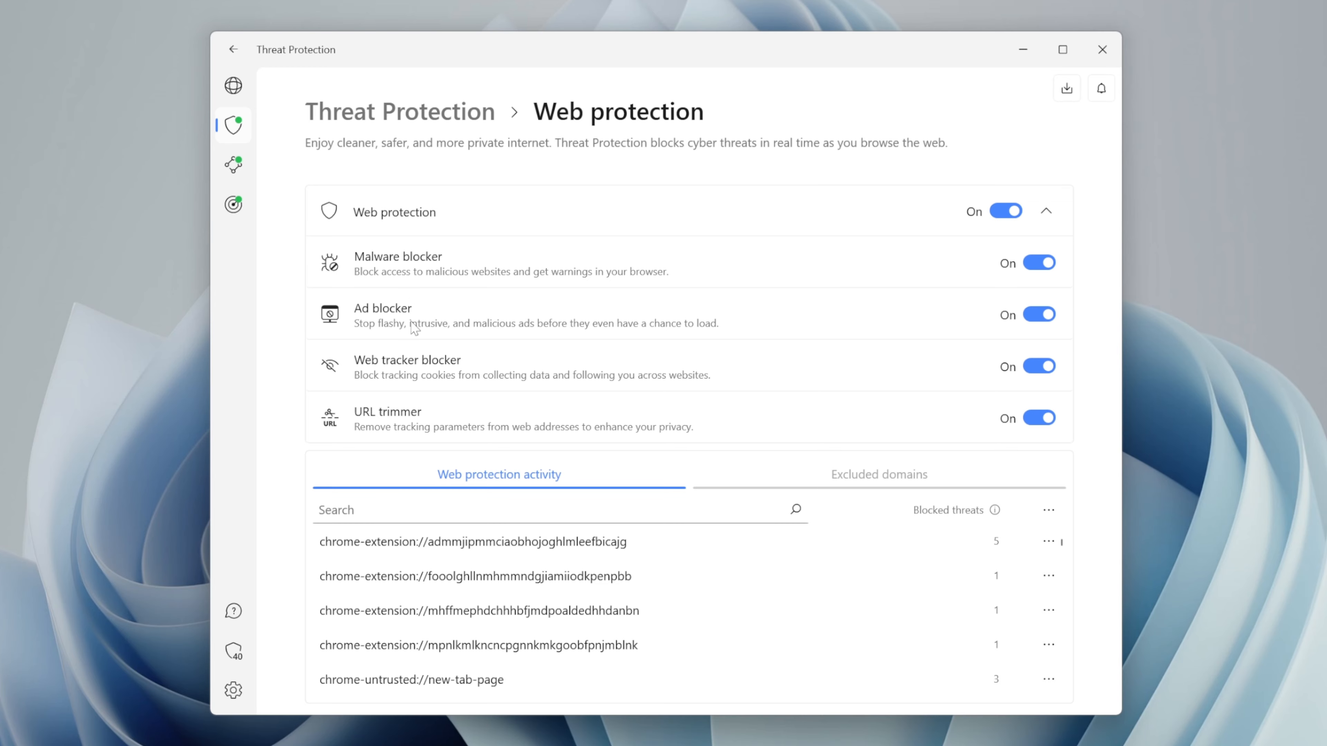